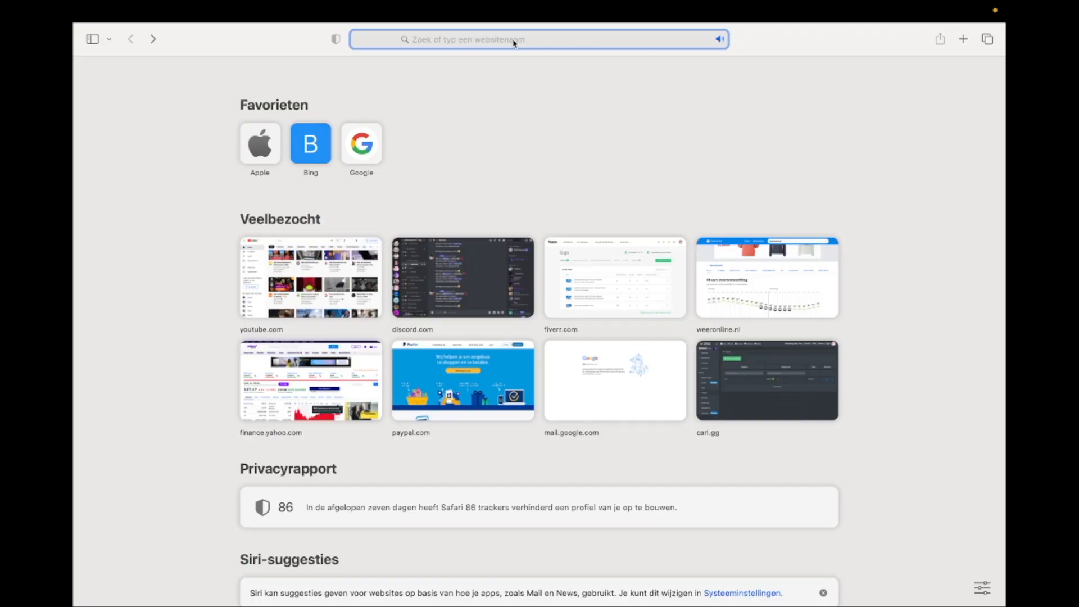
Search Google for 'discord bot reaction roles' and open the top.gg Reaction Roles listing
{"action": "type", "text": "discord bot reaction roles"}
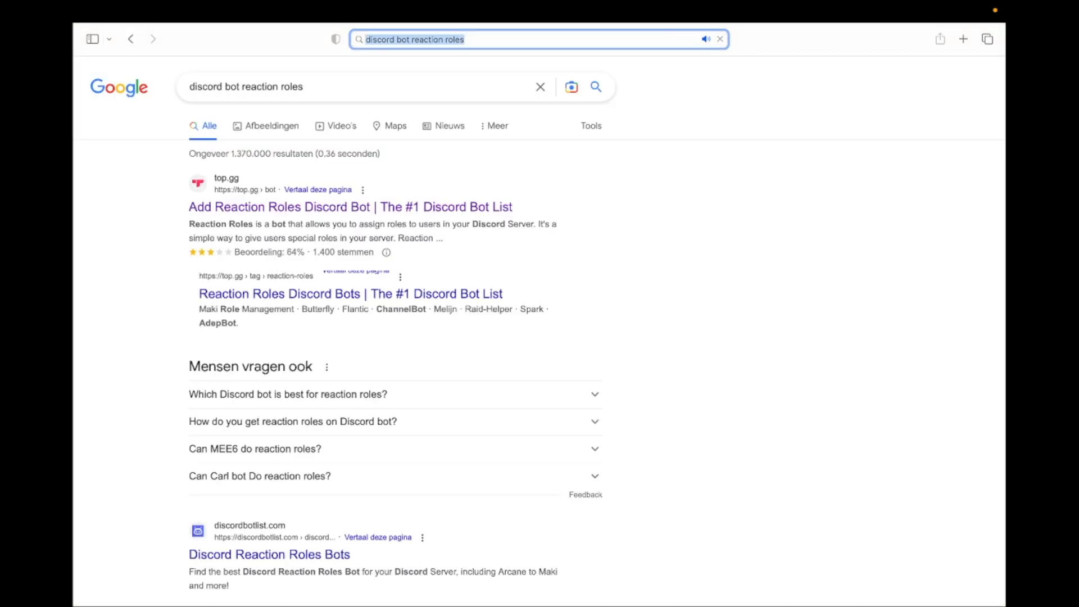
{"action": "left_click", "coordinate": [350, 207]}
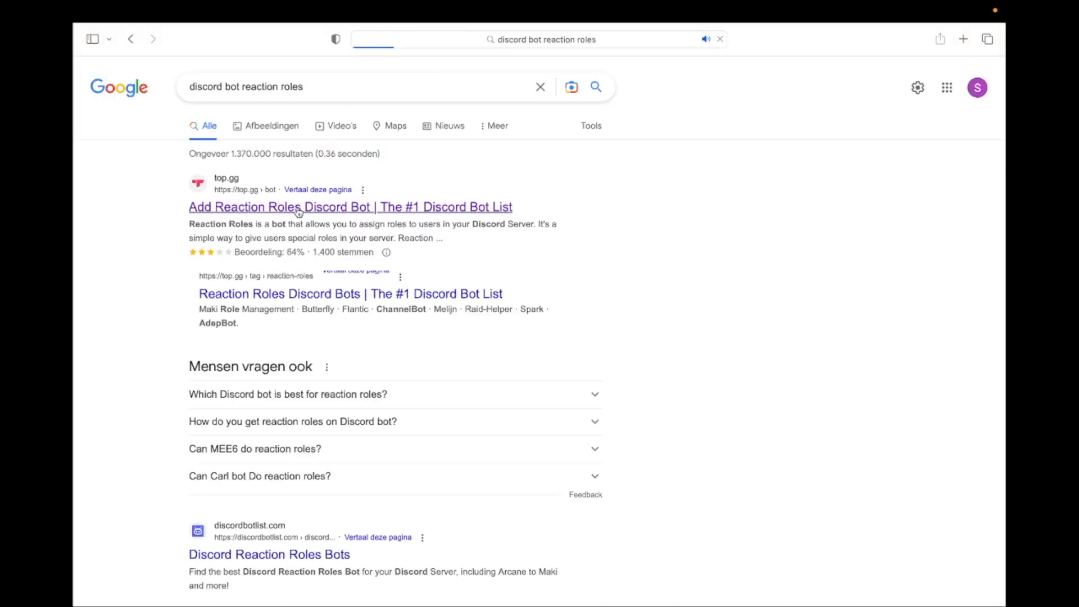
Invite the Reaction Roles bot to the Reaction Roles server, authorizing permissions and passing hCaptcha
{"action": "left_click", "coordinate": [349, 206]}
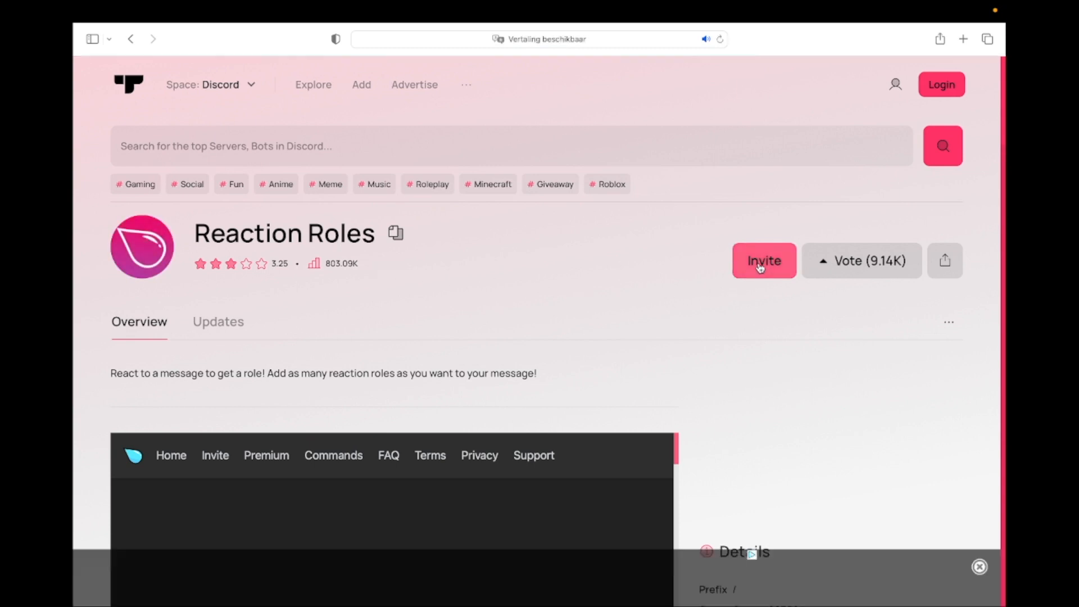
{"action": "left_click", "coordinate": [764, 261]}
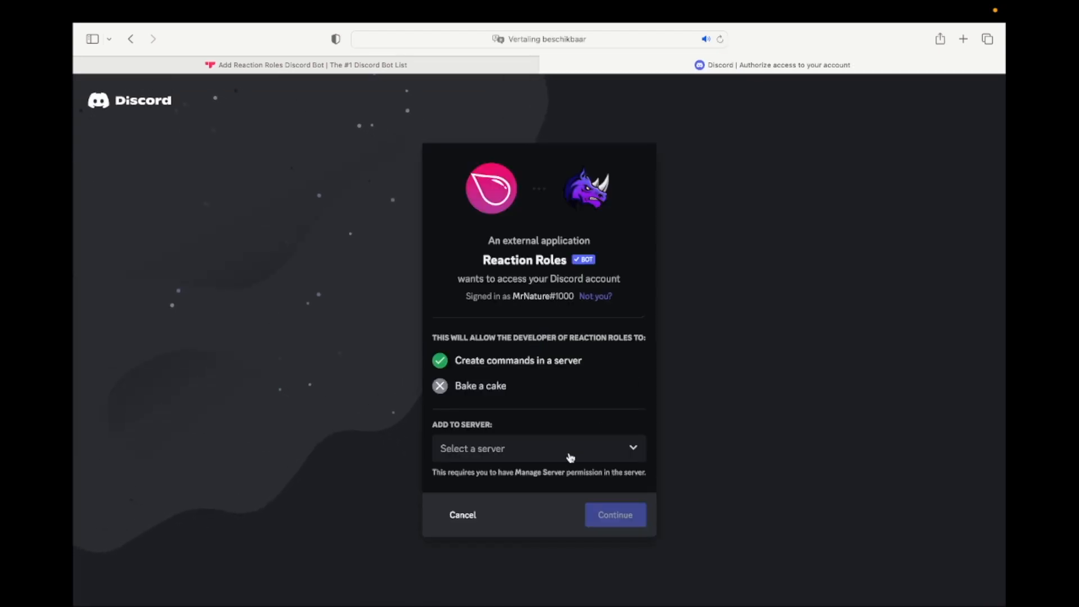
{"action": "left_click", "coordinate": [539, 448]}
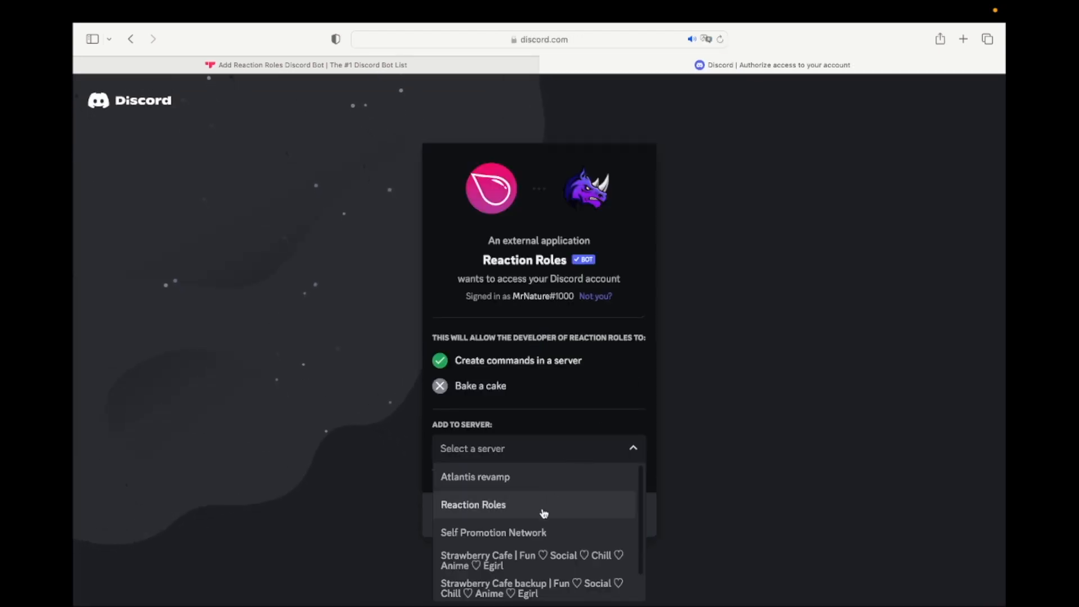
{"action": "left_click", "coordinate": [473, 505]}
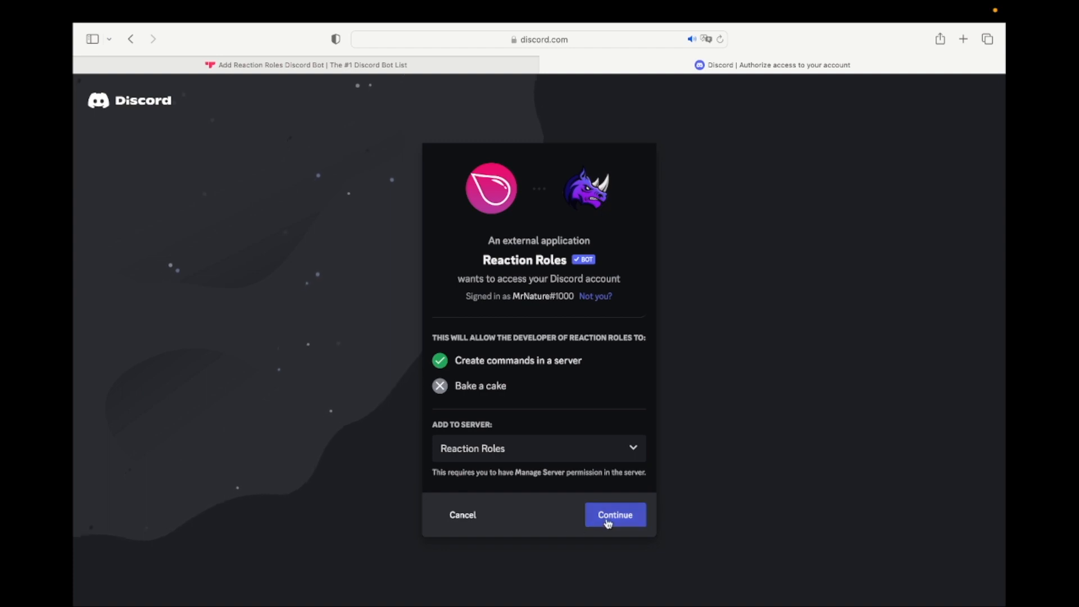
{"action": "left_click", "coordinate": [614, 515]}
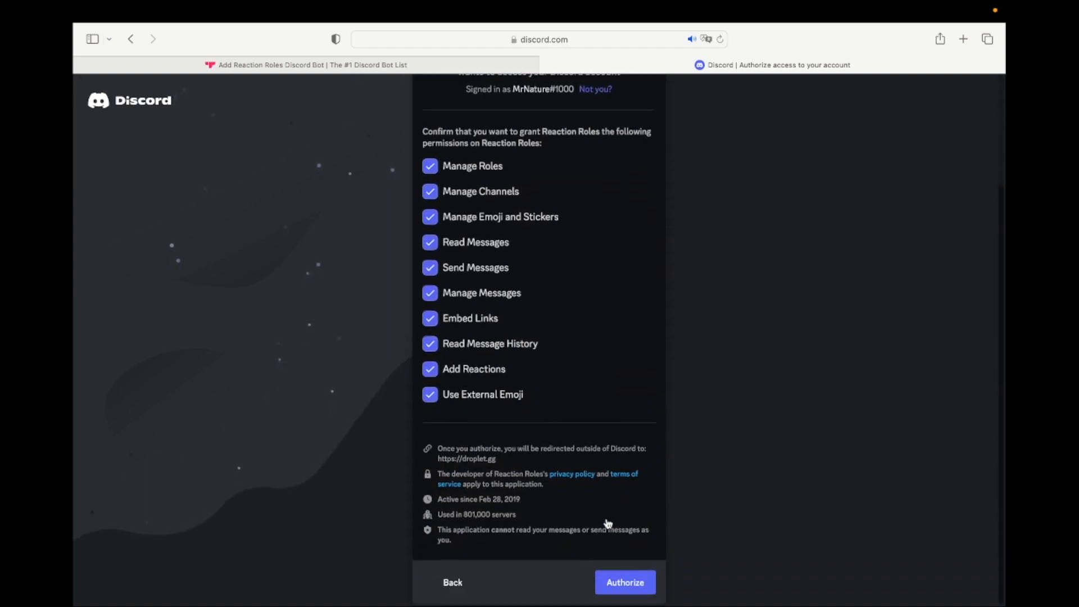
{"action": "left_click", "coordinate": [624, 582]}
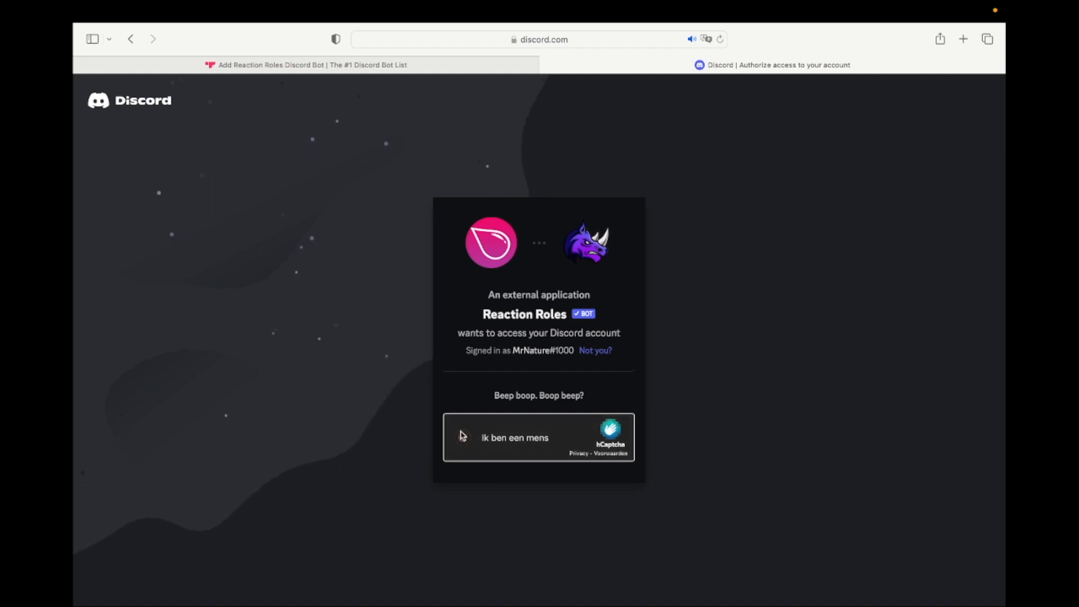
{"action": "left_click", "coordinate": [463, 438]}
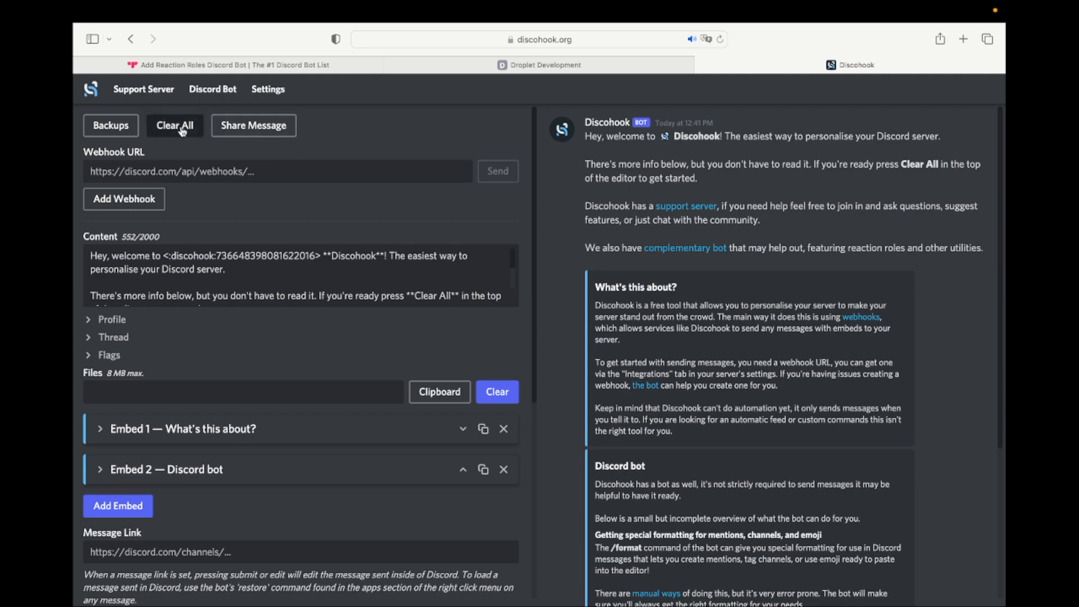
Clear all sample content from the Discohook message editor
{"action": "left_click", "coordinate": [175, 125]}
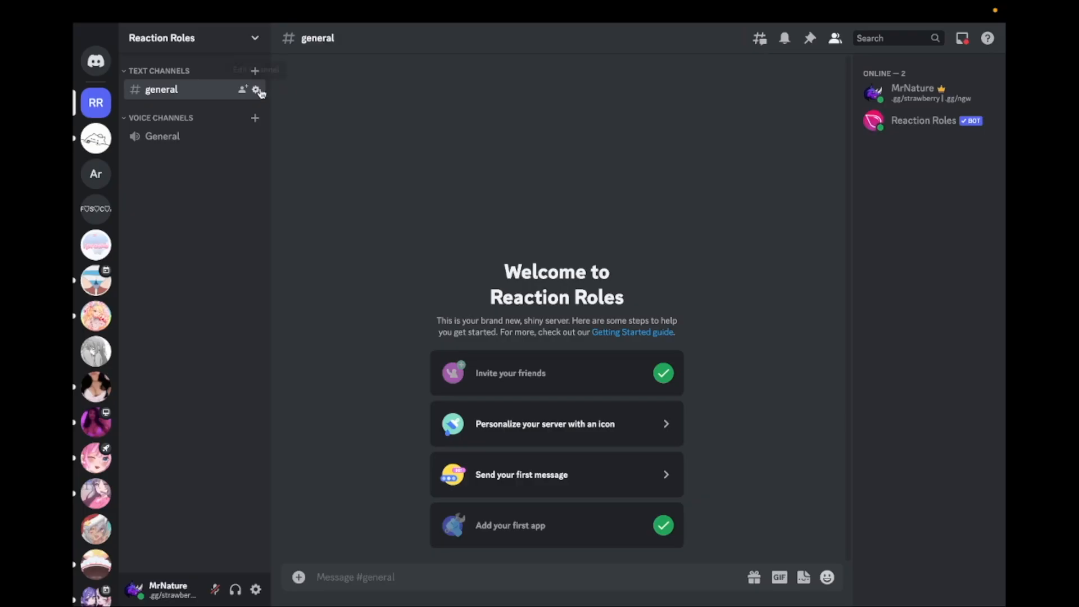
Create a webhook under #general's Integrations settings and save it named Reaction Roles
{"action": "left_click", "coordinate": [255, 90]}
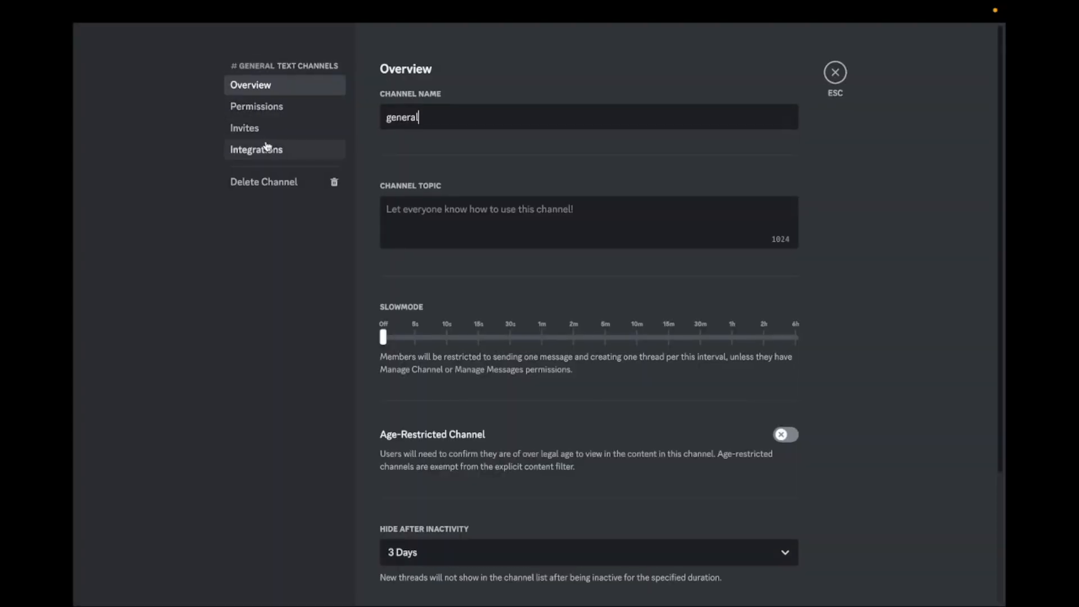
{"action": "left_click", "coordinate": [257, 149]}
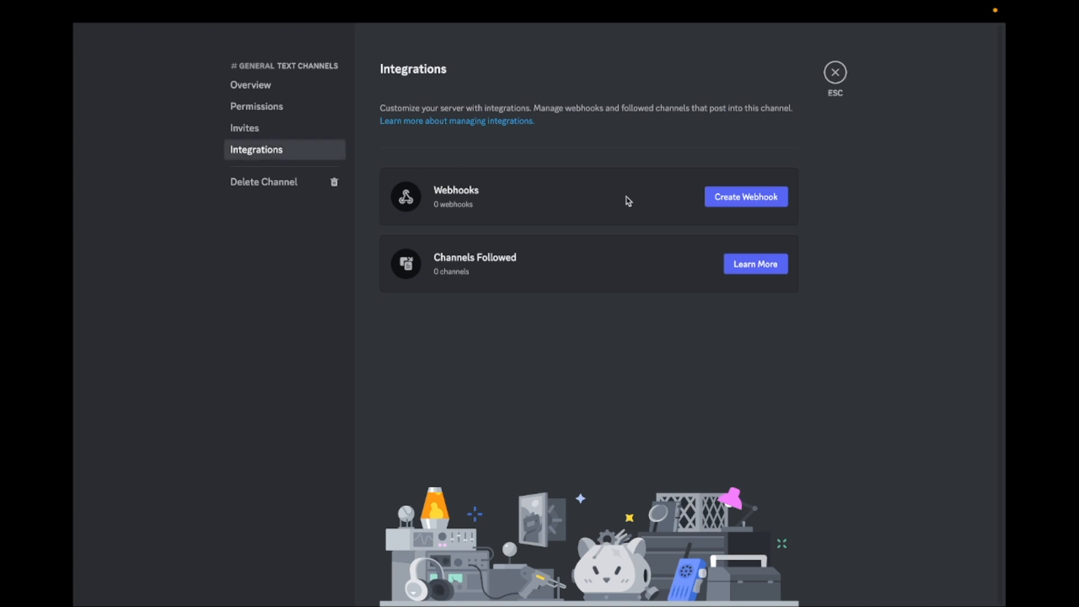
{"action": "left_click", "coordinate": [455, 196]}
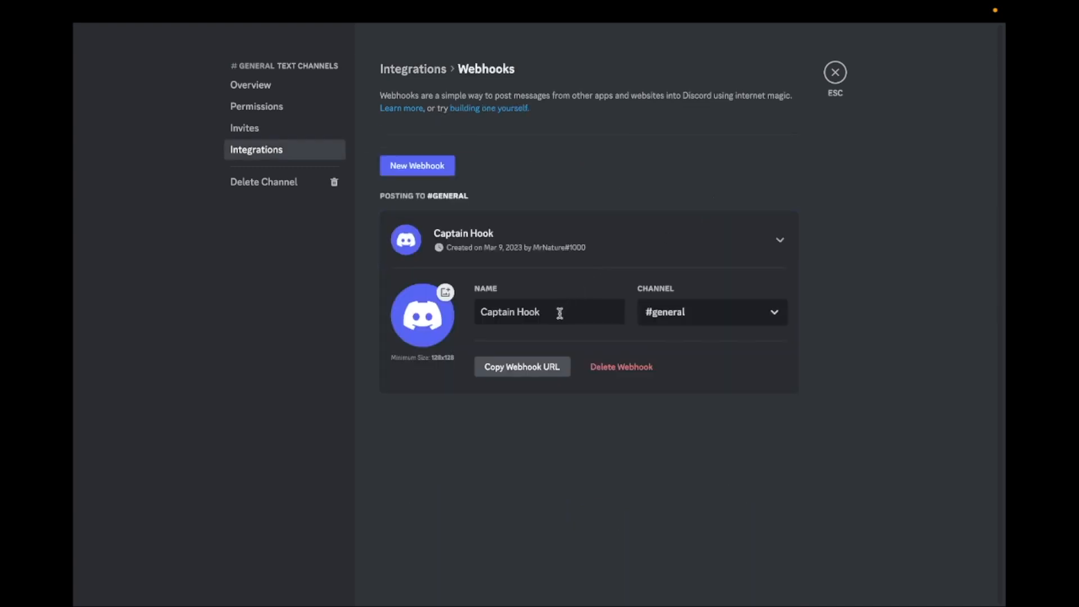
{"action": "type", "text": "Read"}
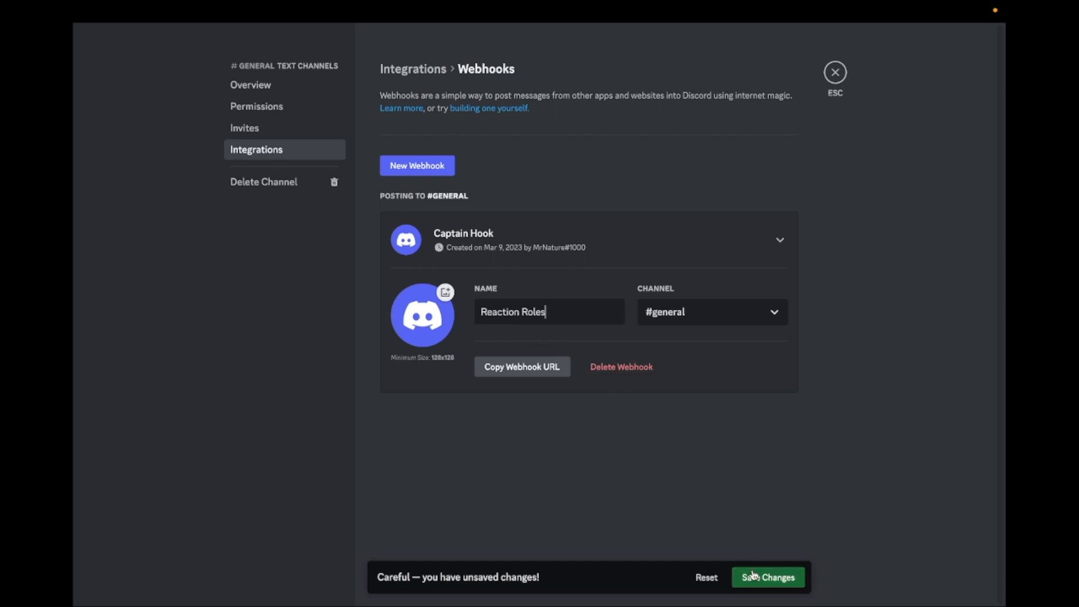
{"action": "left_click", "coordinate": [768, 577]}
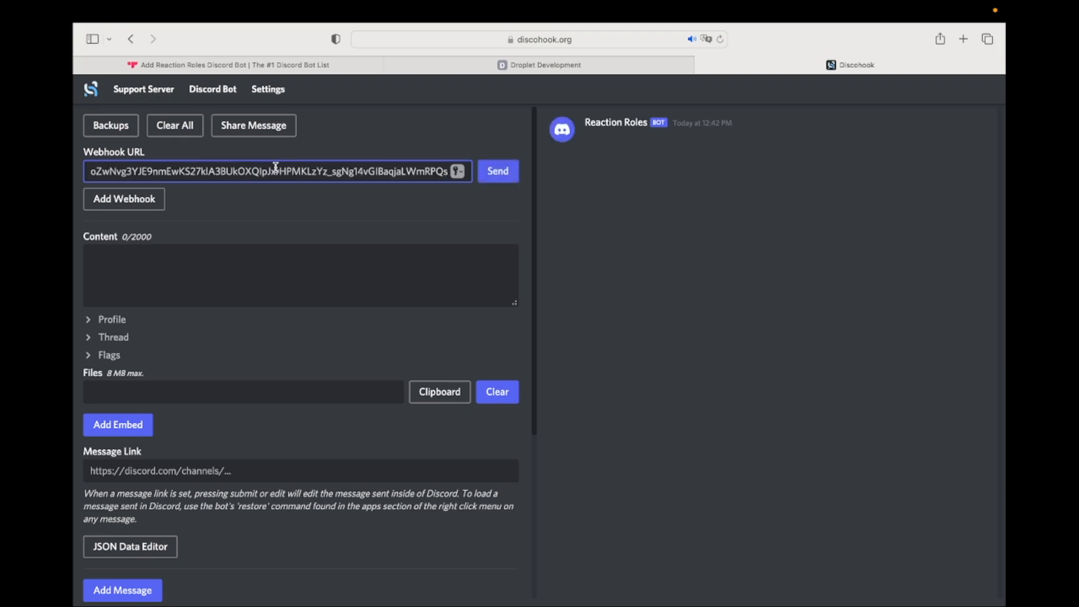
{"action": "mouse_move", "coordinate": [190, 244]}
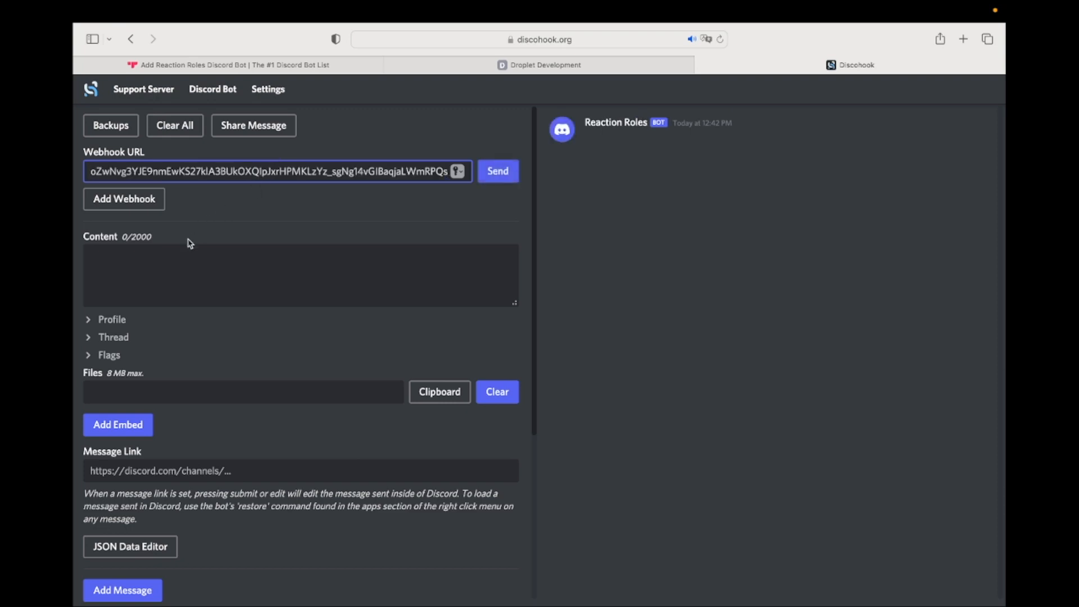
Set the message profile's username to 'Reaction Roles'
{"action": "left_click", "coordinate": [87, 320]}
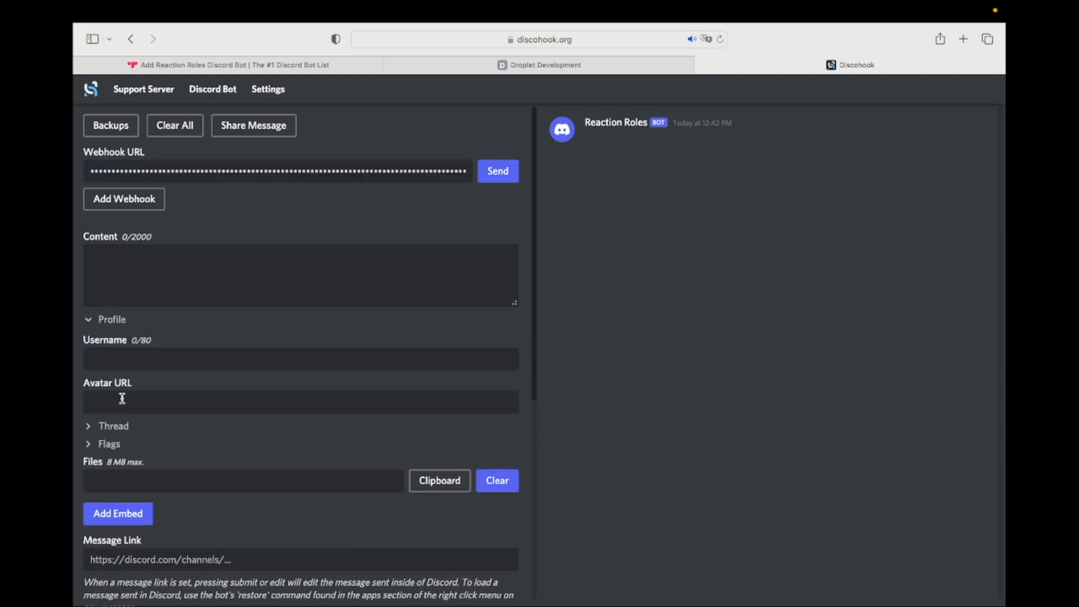
{"action": "mouse_move", "coordinate": [137, 353]}
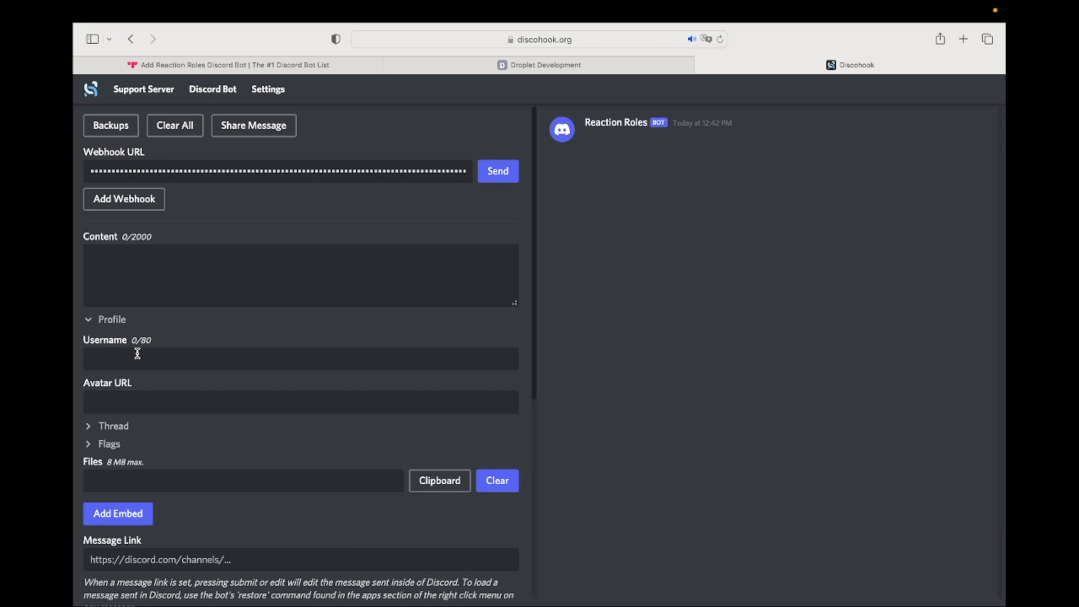
{"action": "type", "text": "Reac"}
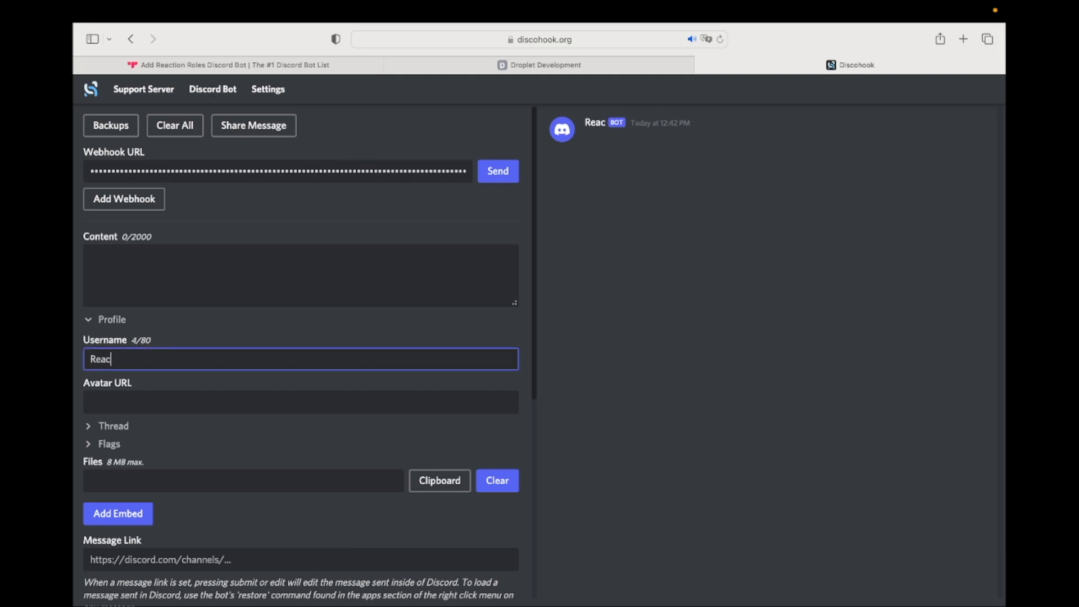
{"action": "type", "text": "tion Ro"}
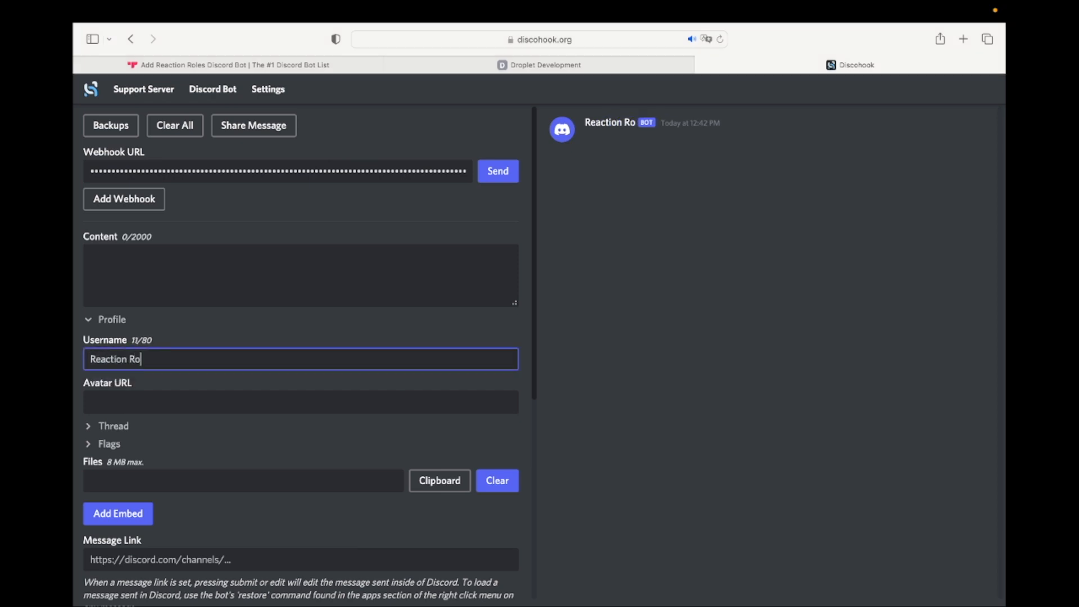
{"action": "type", "text": "les"}
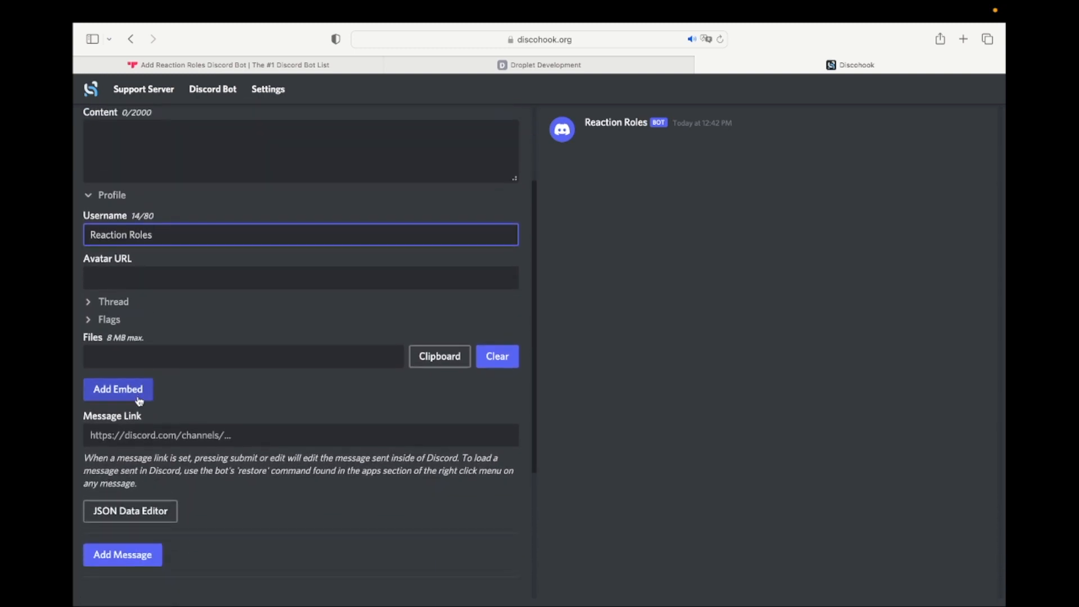
Add Embed 1 and start typing its 'Color' title in the body fields
{"action": "left_click", "coordinate": [117, 389]}
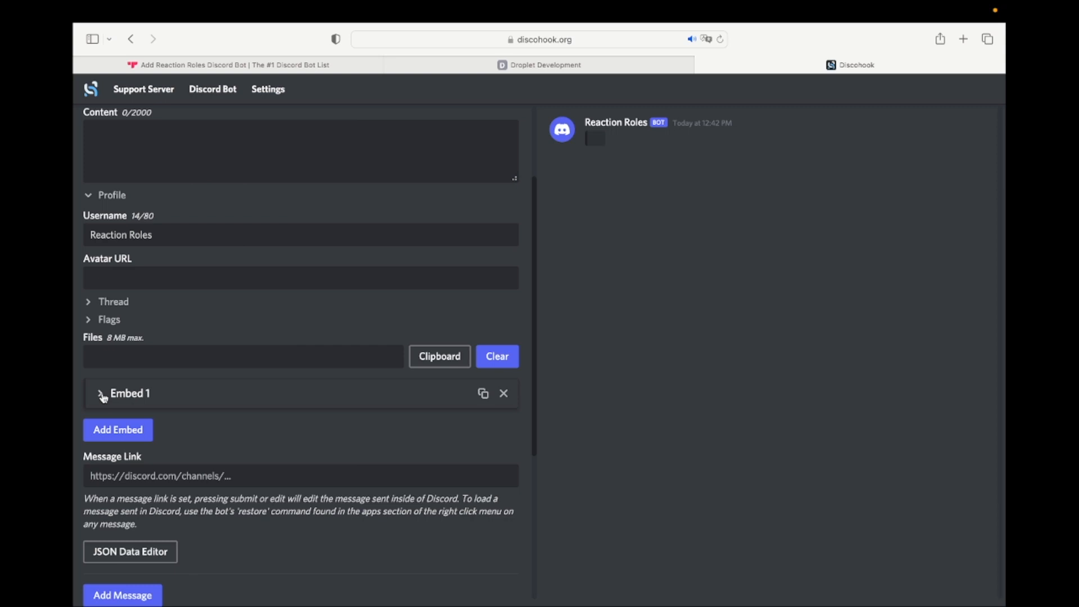
{"action": "left_click", "coordinate": [101, 393]}
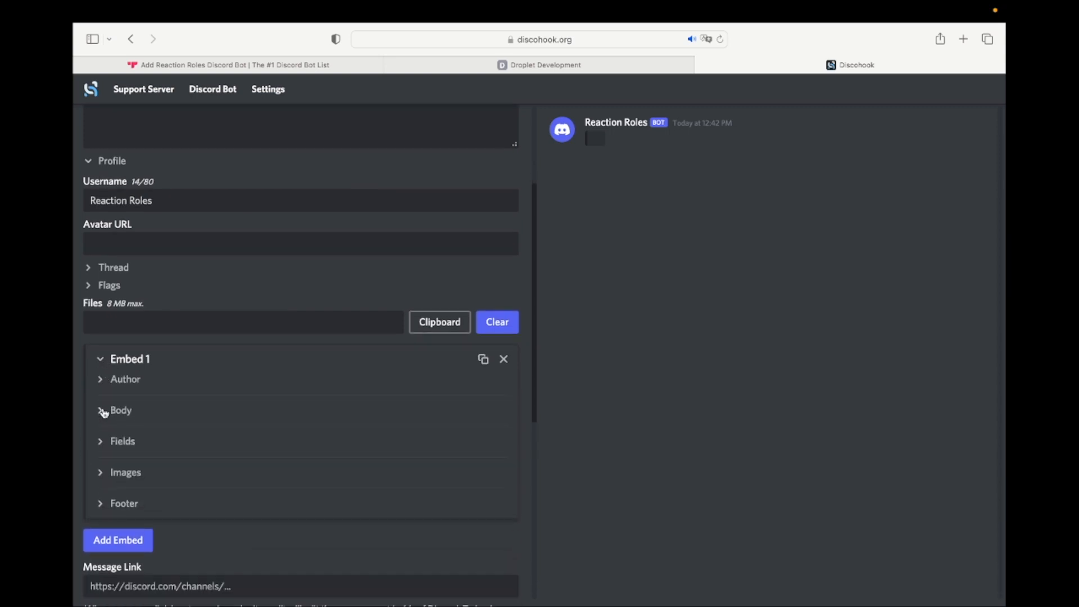
{"action": "left_click", "coordinate": [120, 410]}
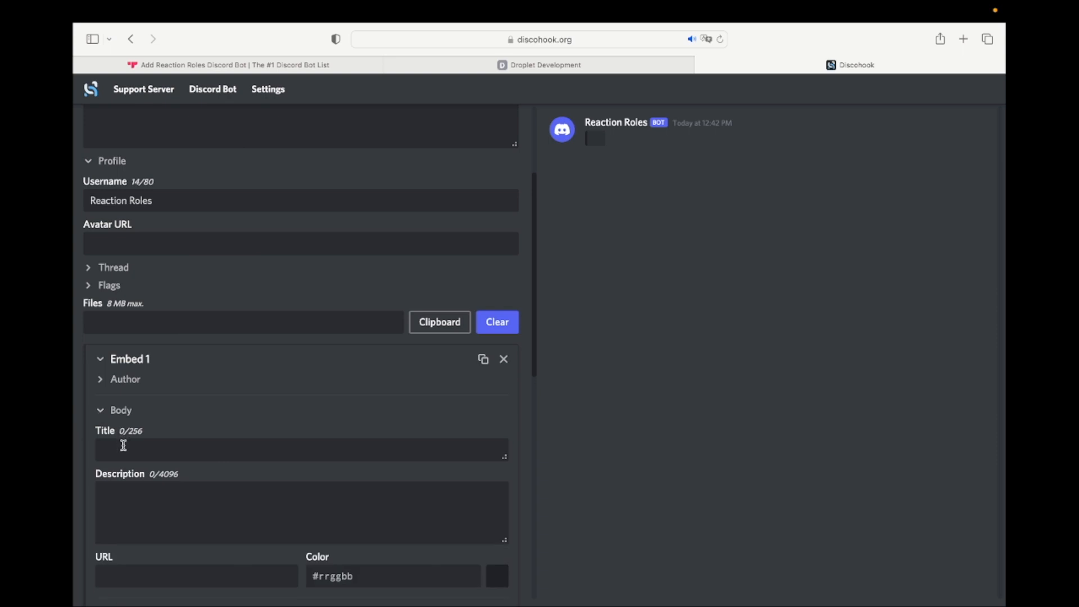
{"action": "type", "text": "Color"}
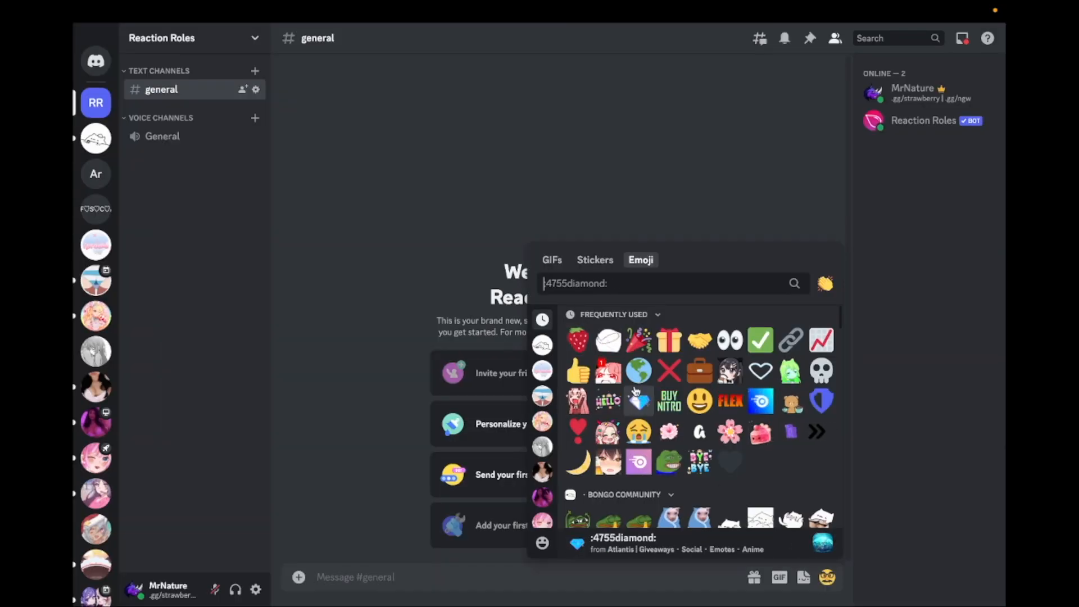
Search Discord's emoji picker for 'red' and select the red heart emoji
{"action": "type", "text": "red he"}
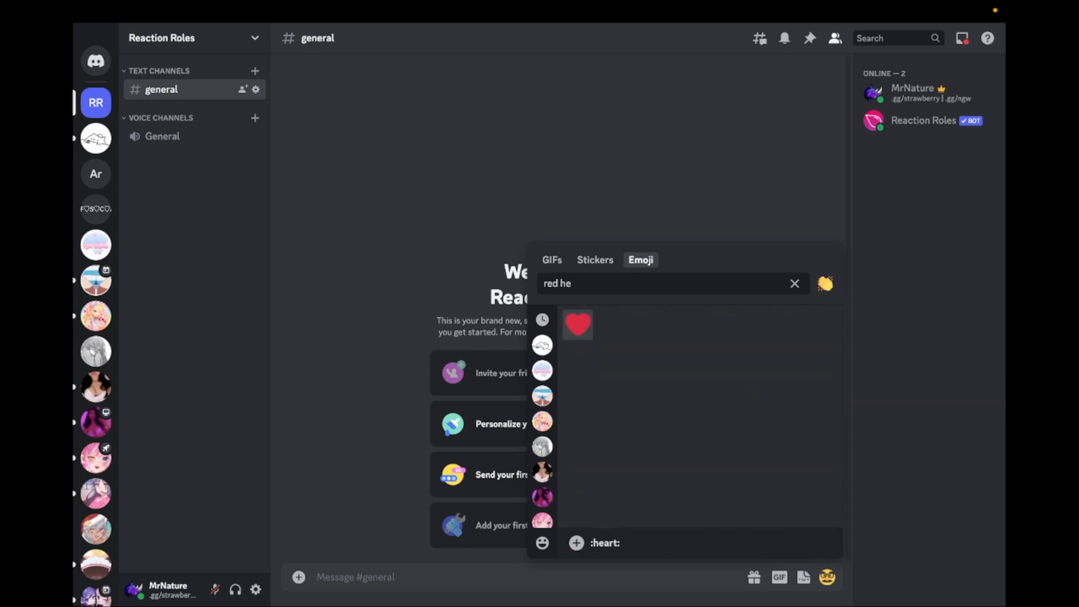
{"action": "left_click", "coordinate": [578, 325]}
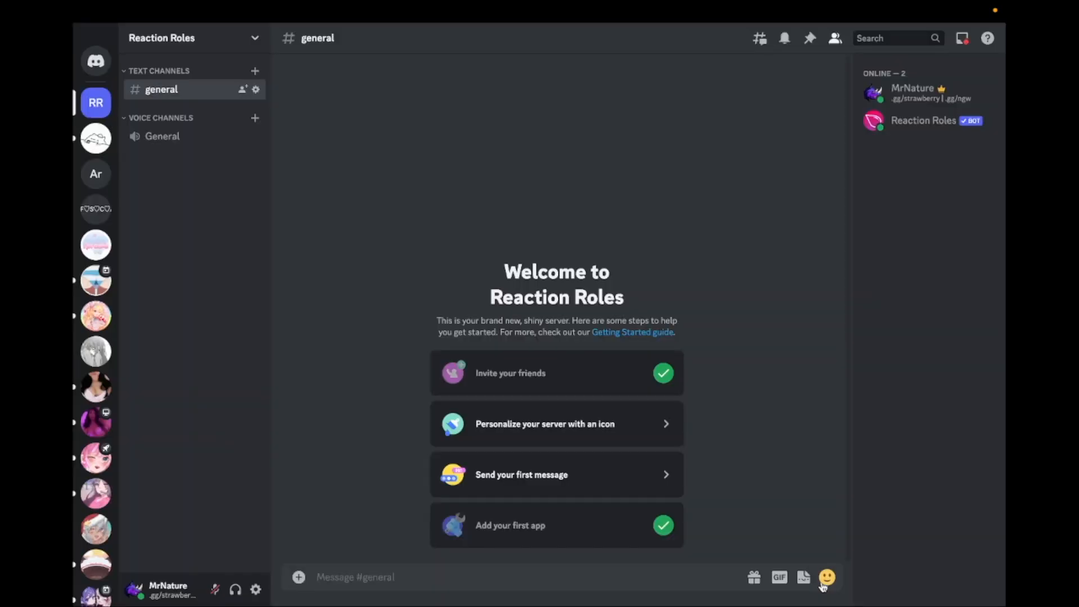
{"action": "left_click", "coordinate": [827, 576]}
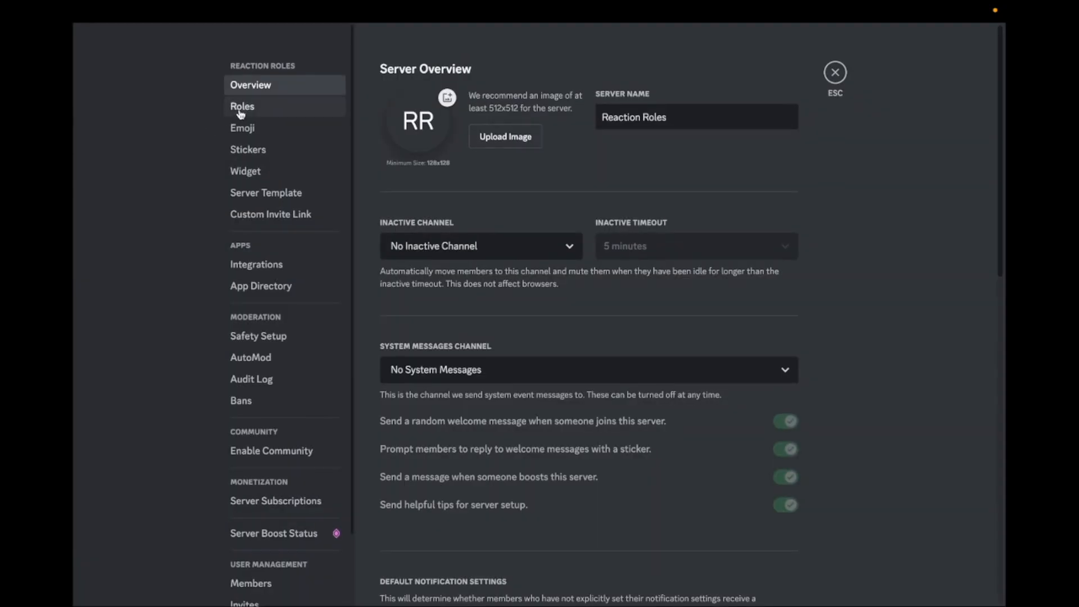
Show the Roles list in Server Settings and the Red role's More options
{"action": "left_click", "coordinate": [242, 106]}
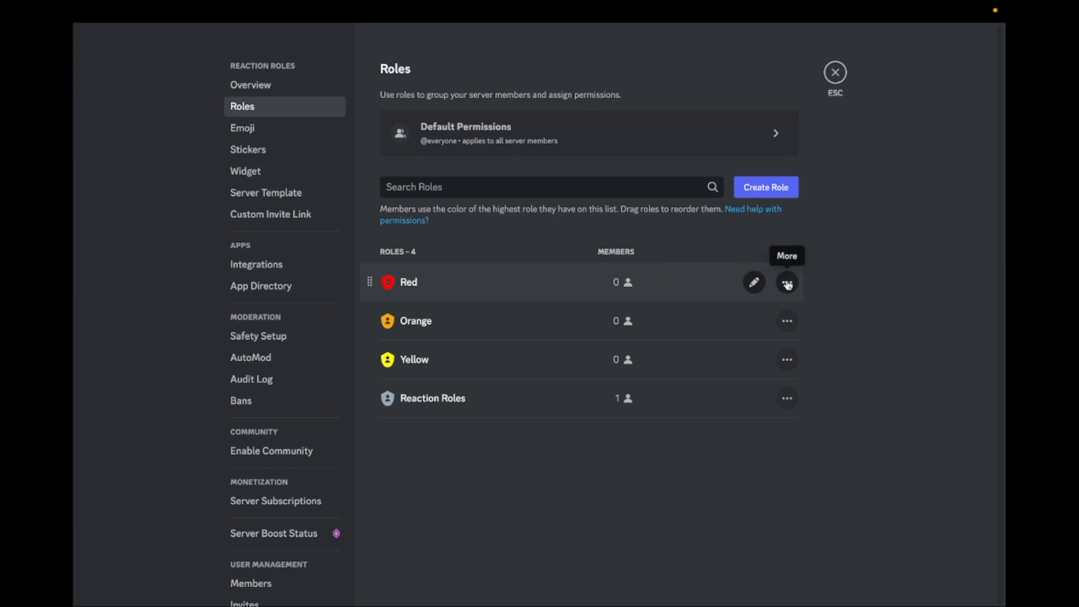
{"action": "left_click", "coordinate": [787, 282]}
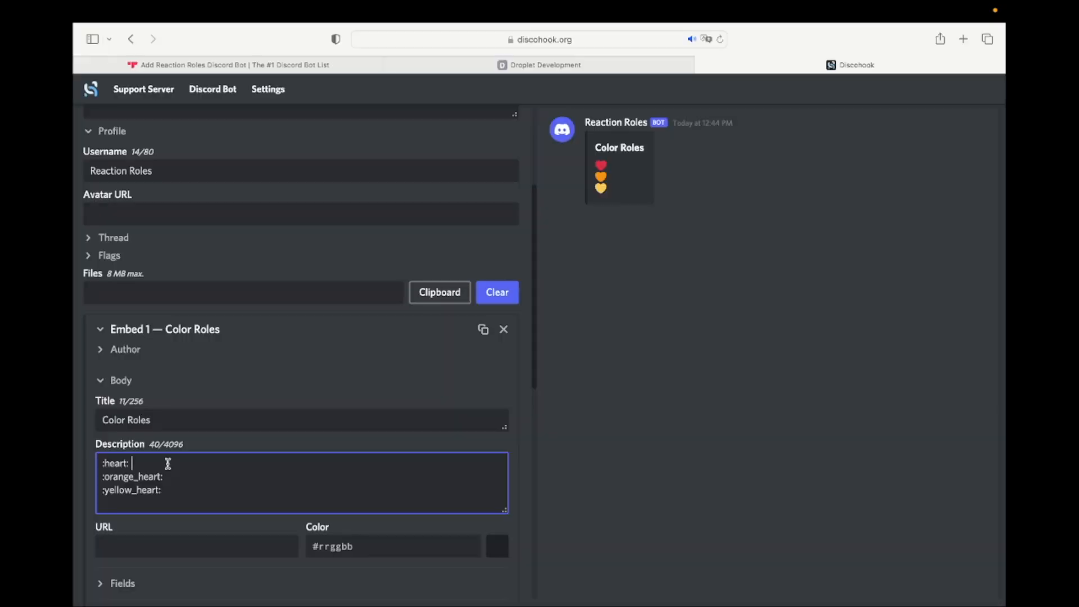
Type <@&roleID> mentions after the red, orange and yellow heart lines using the copied role IDs
{"action": "type", "text": "<"}
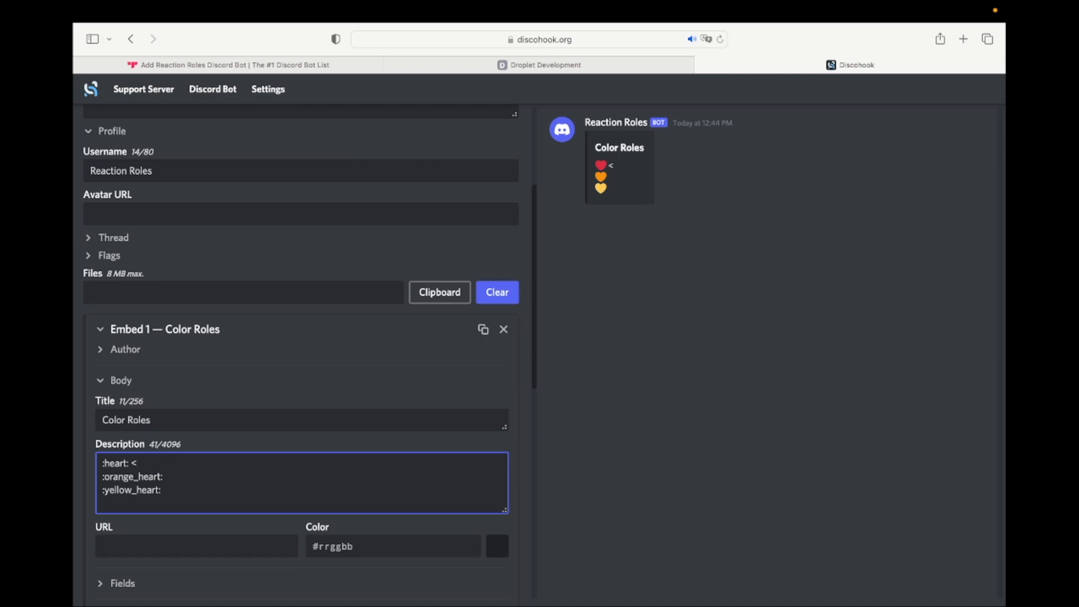
{"action": "type", "text": "@"}
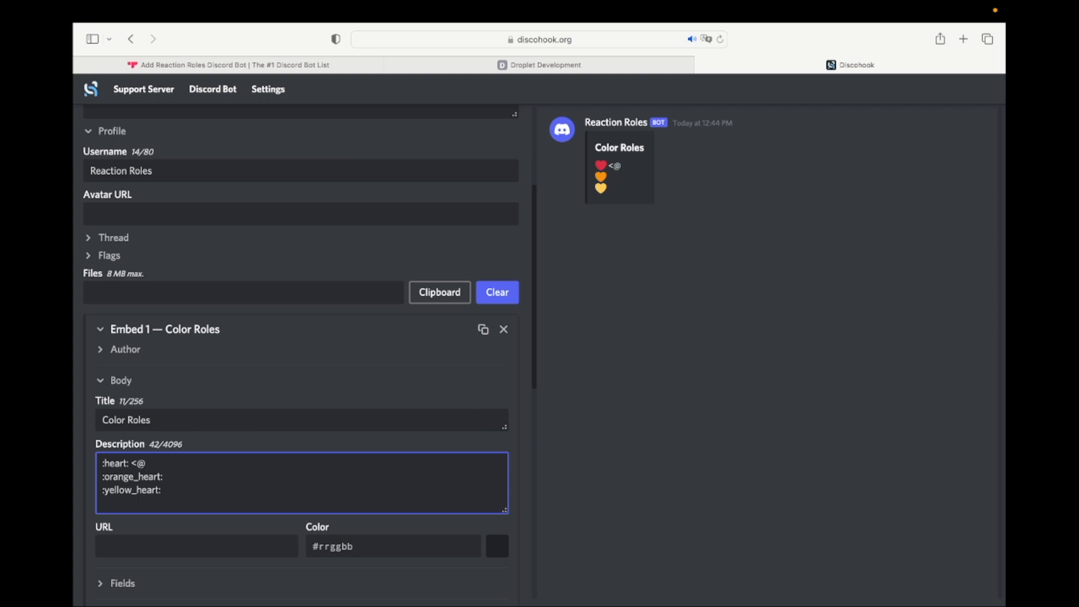
{"action": "type", "text": "&"}
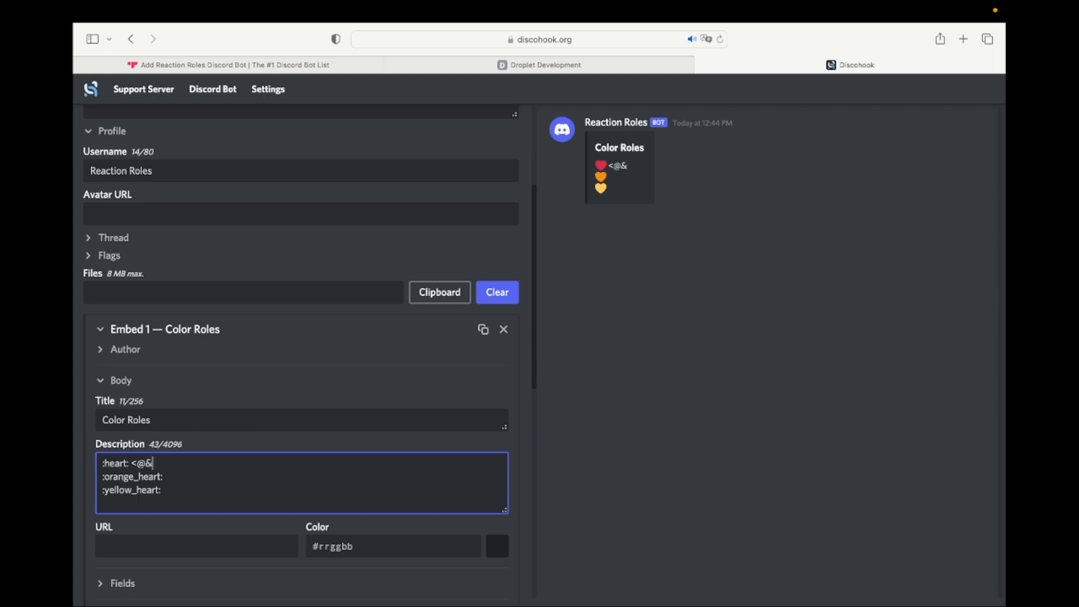
{"action": "type", "text": "1083351553005604904>"}
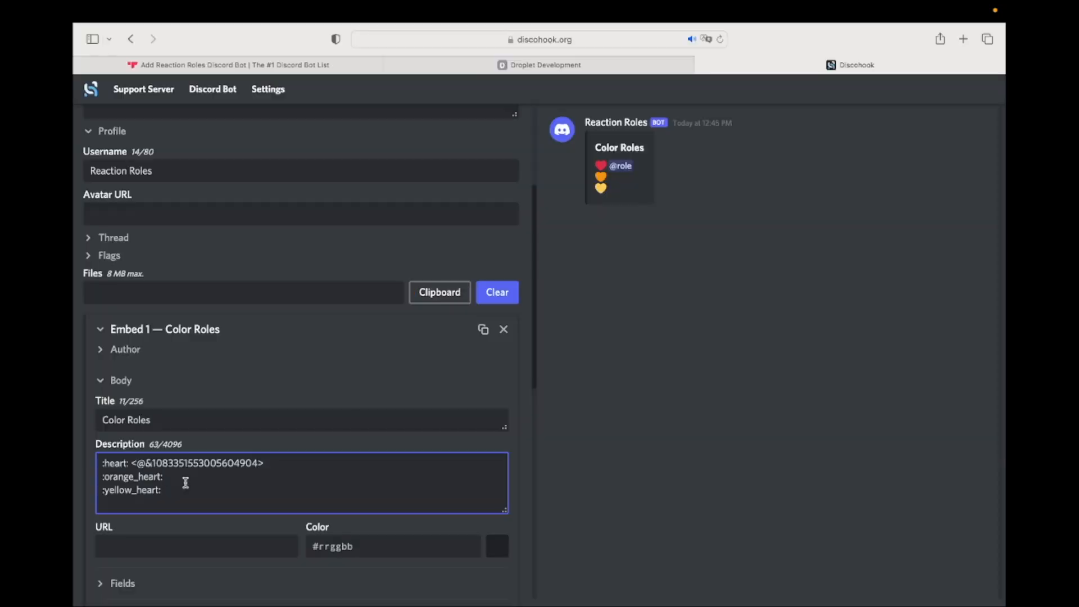
{"action": "type", "text": "<@&1083351801874612264>"}
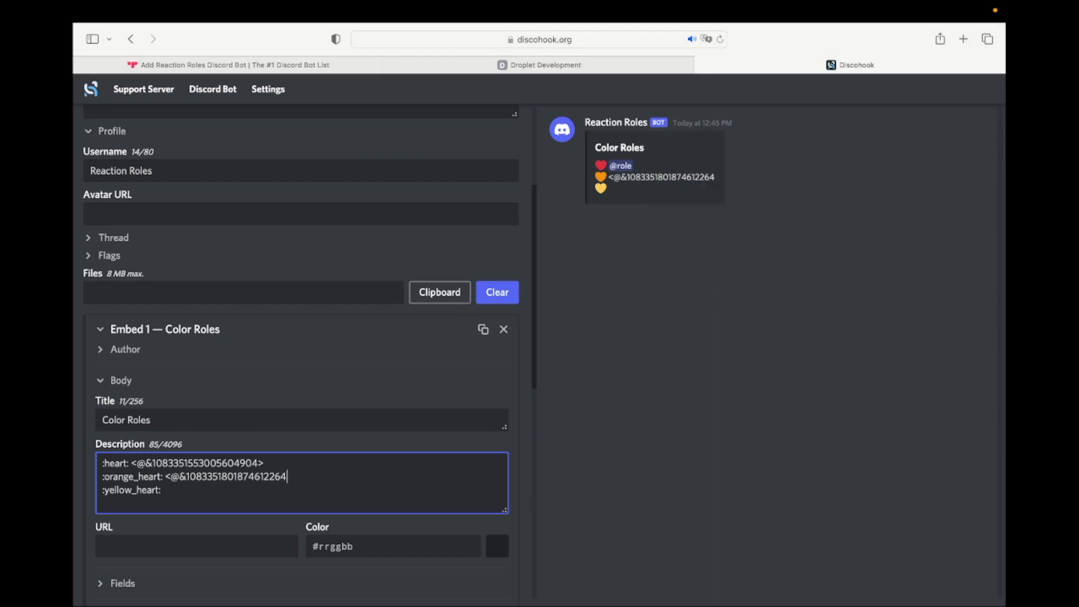
{"action": "type", "text": ">"}
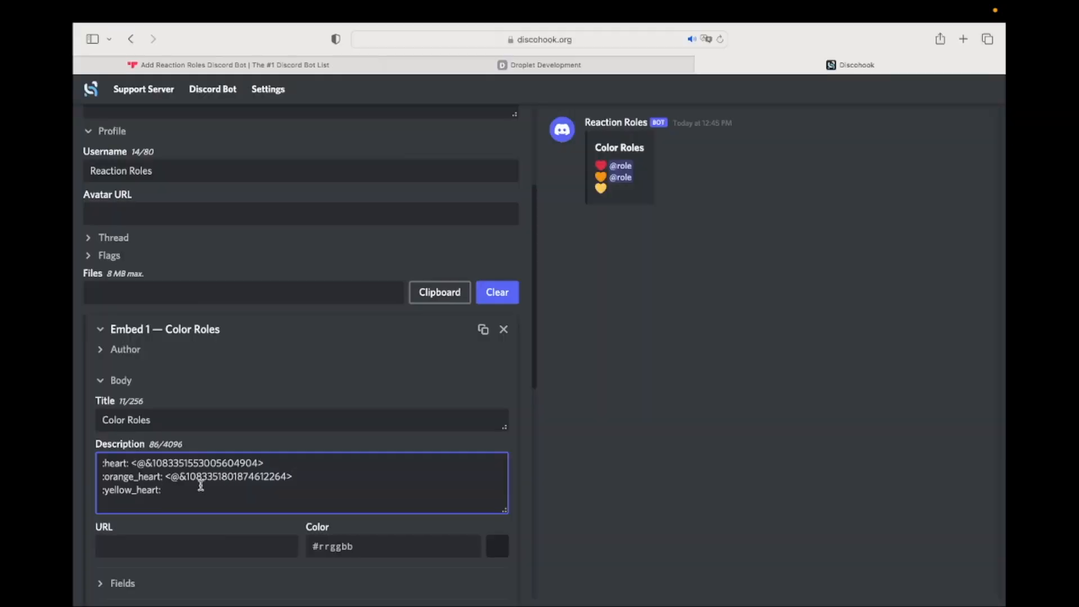
{"action": "type", "text": "<@&"}
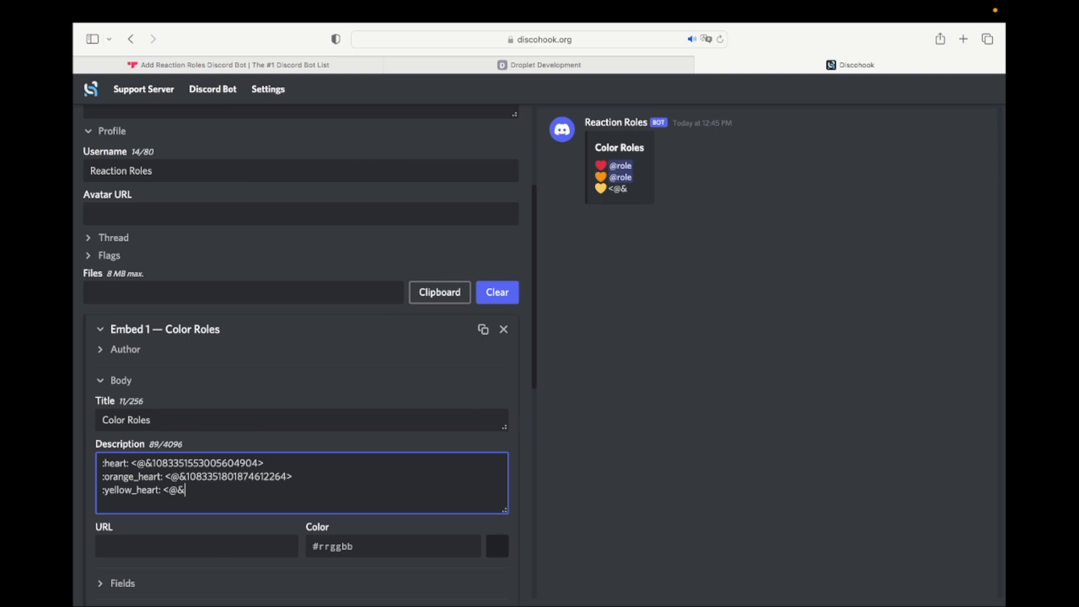
{"action": "type", "text": "083351927565328454>"}
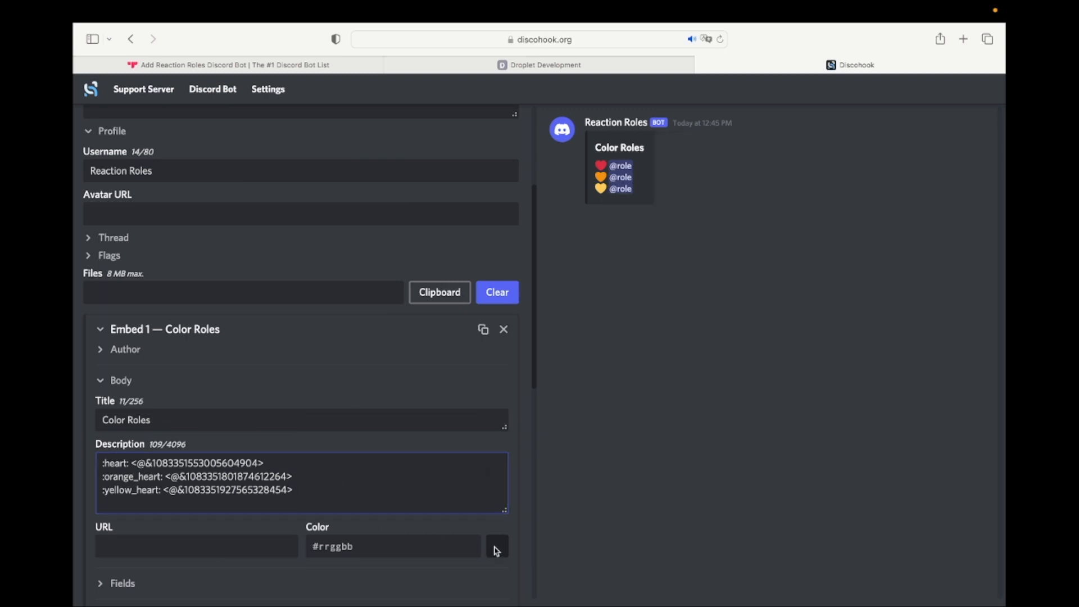
Pick a purple accent color for the Color Roles embed
{"action": "left_click", "coordinate": [496, 546]}
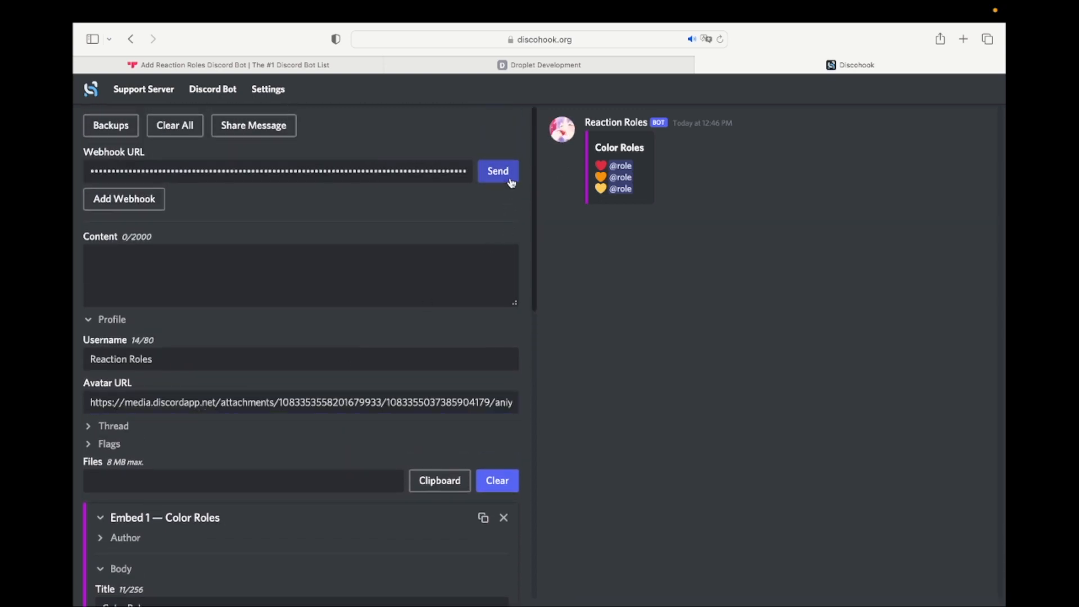
{"action": "left_click", "coordinate": [497, 171]}
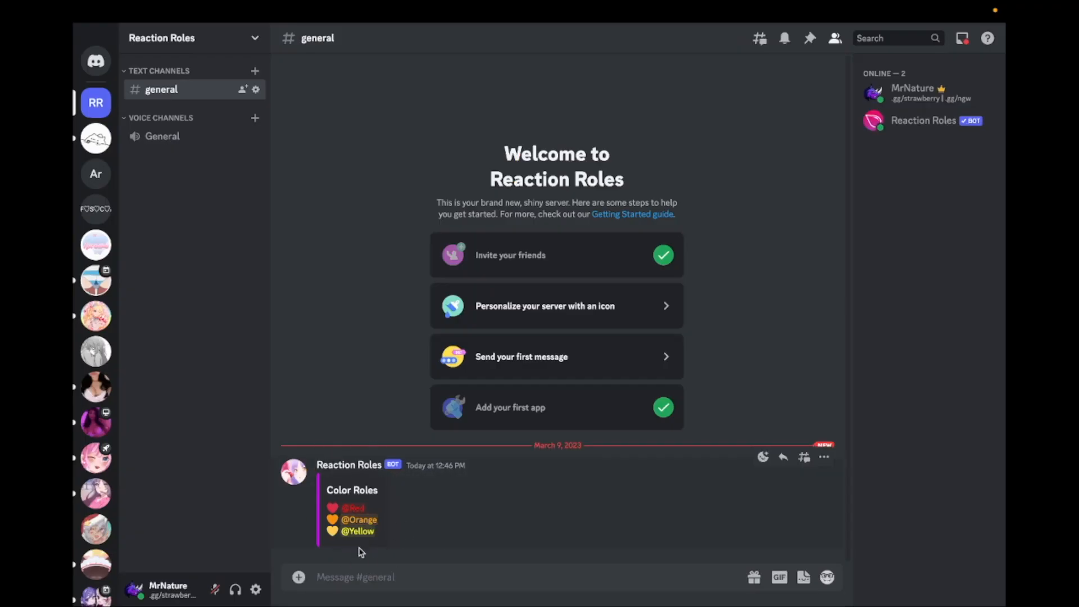
{"action": "type", "text": "/r"}
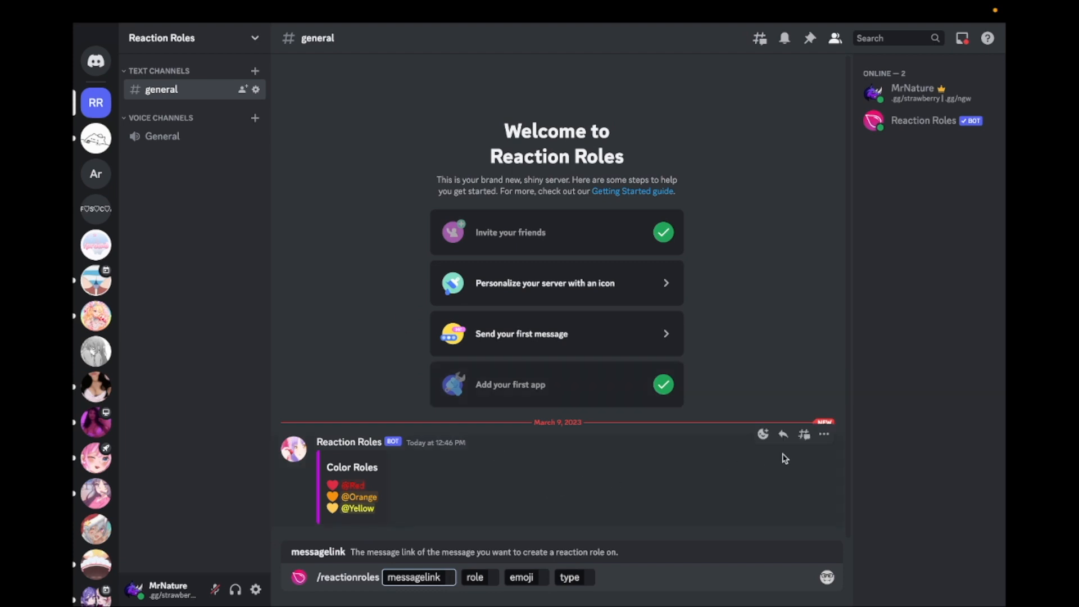
{"action": "left_click", "coordinate": [824, 435]}
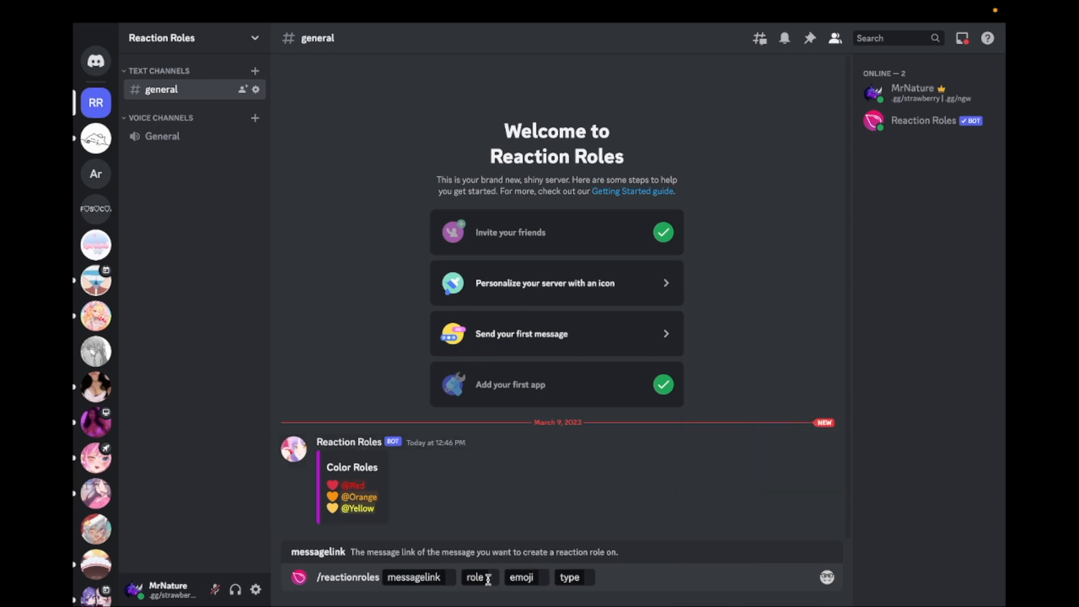
{"action": "left_click", "coordinate": [414, 577]}
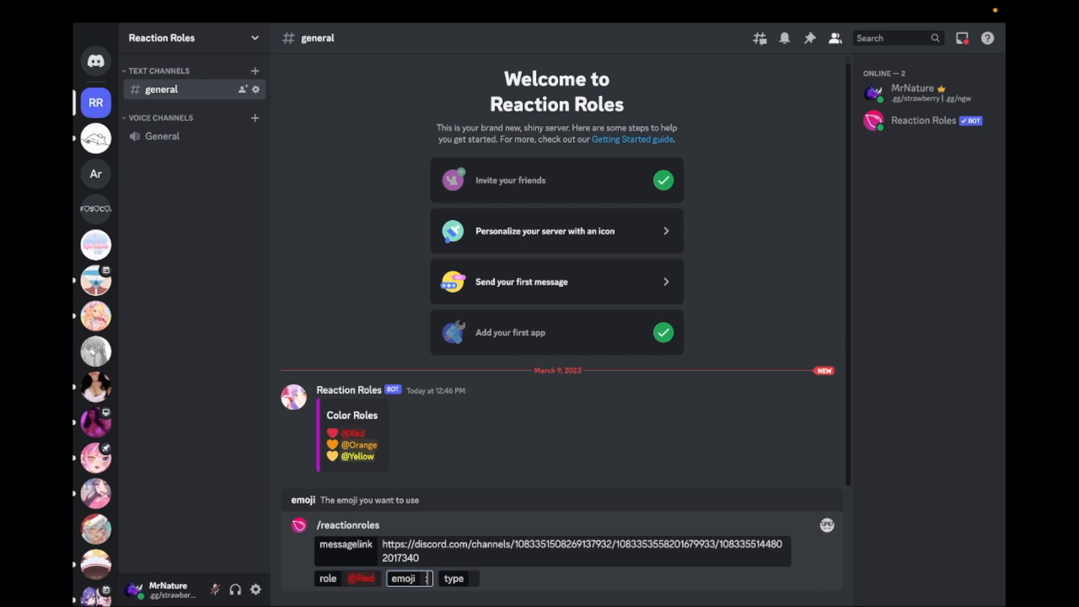
{"action": "type", "text": ":heart"}
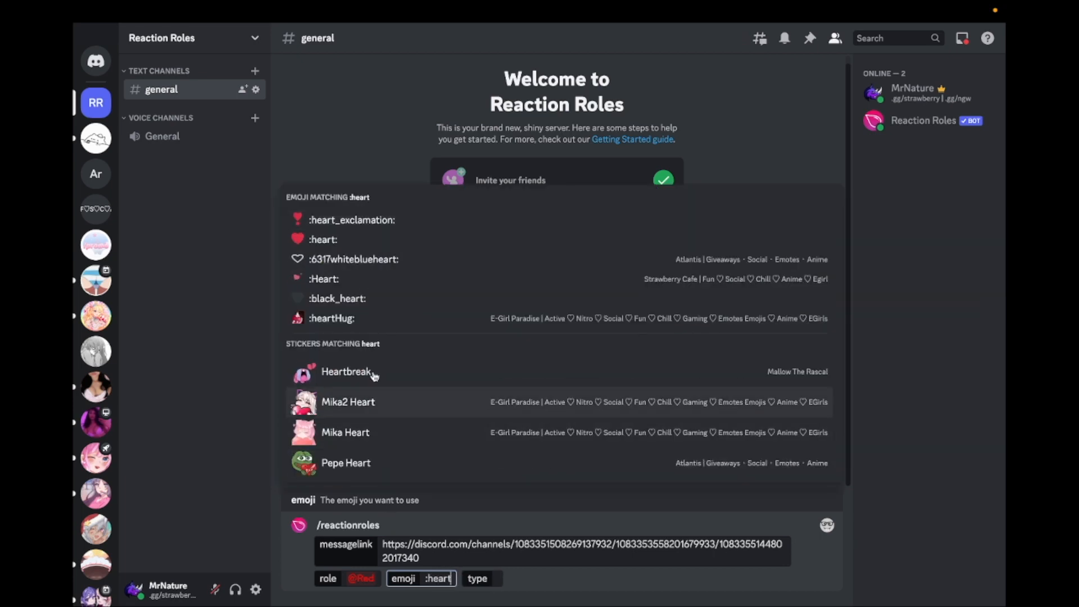
{"action": "left_click", "coordinate": [324, 239]}
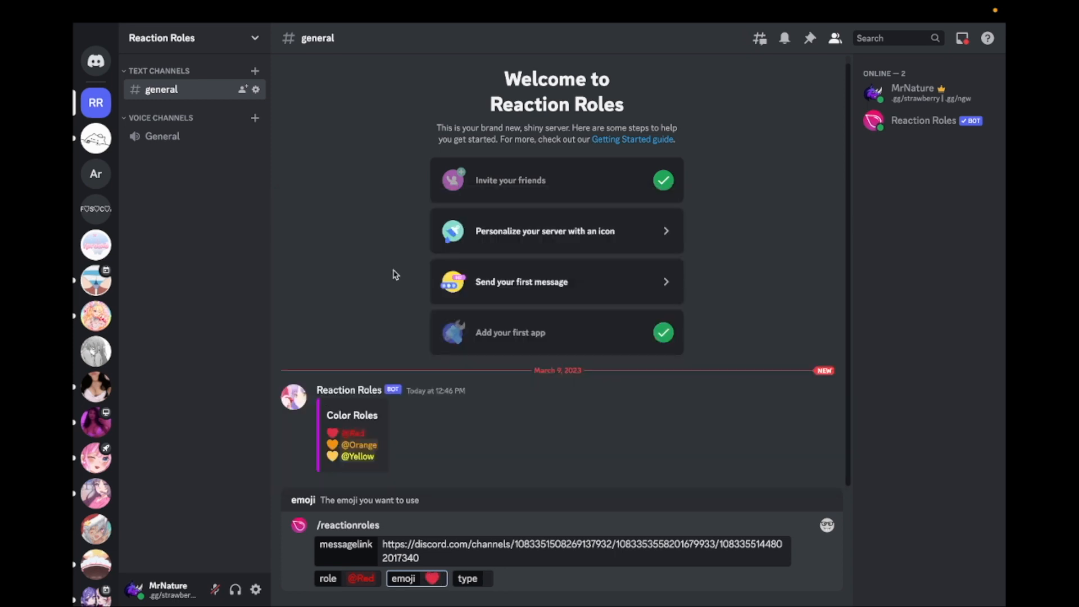
{"action": "left_click", "coordinate": [471, 579]}
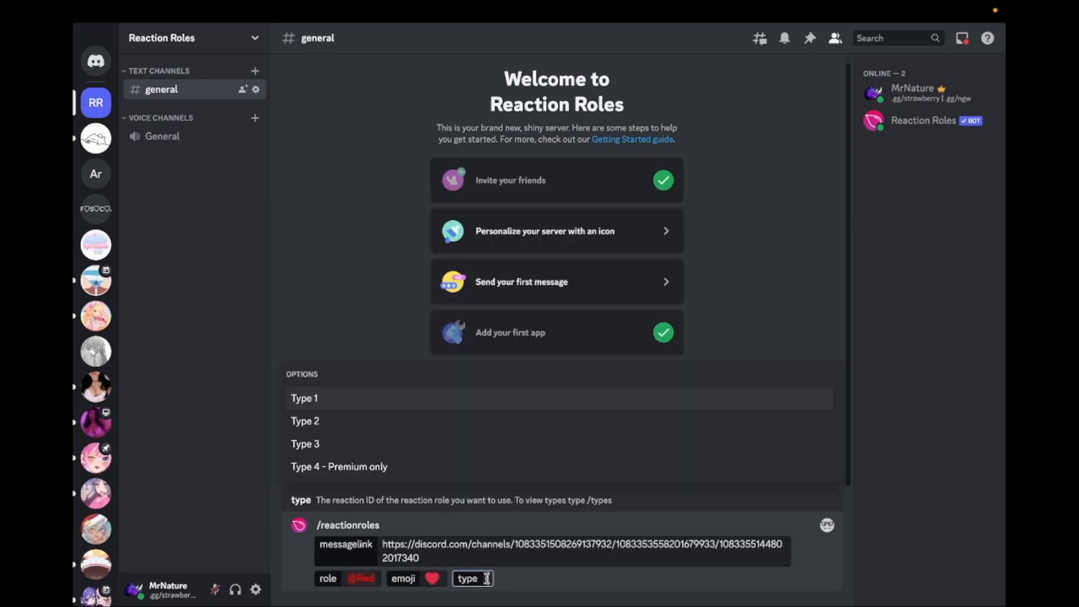
{"action": "mouse_move", "coordinate": [490, 381]}
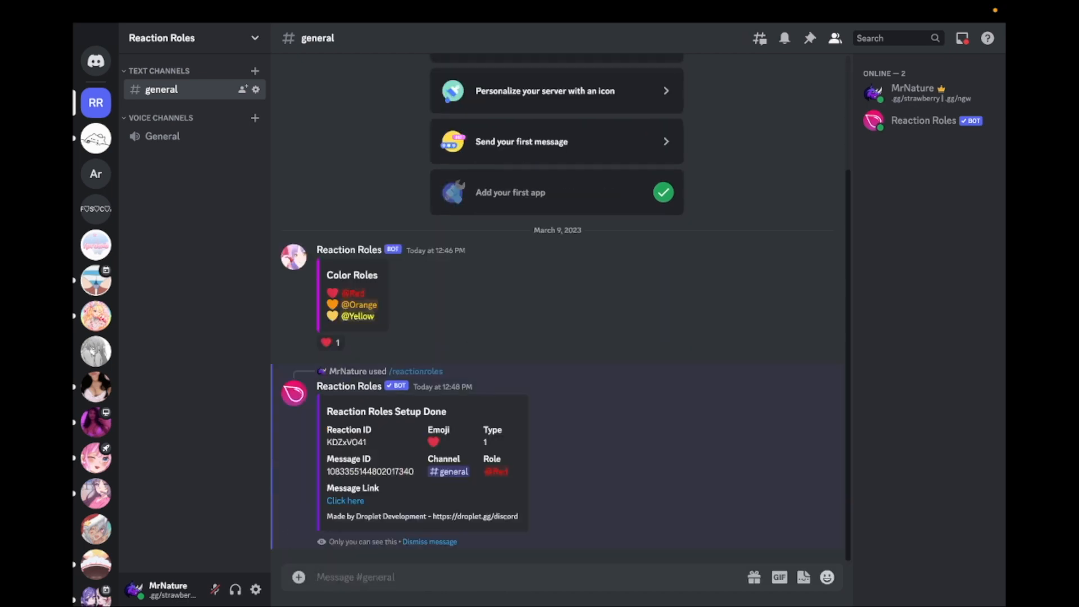
{"action": "left_click", "coordinate": [429, 542]}
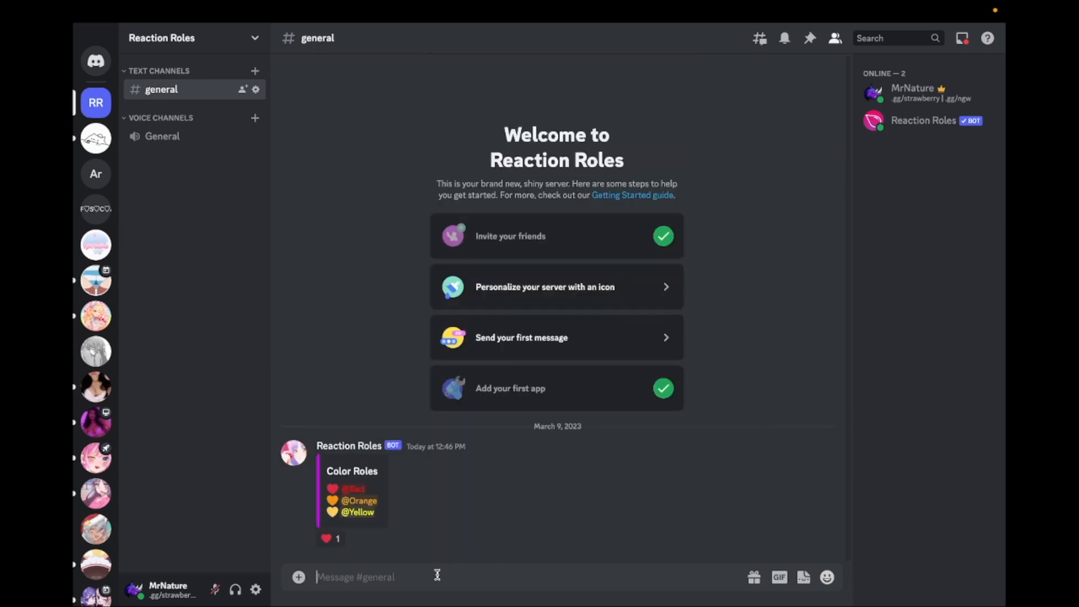
{"action": "type", "text": "/reaci"}
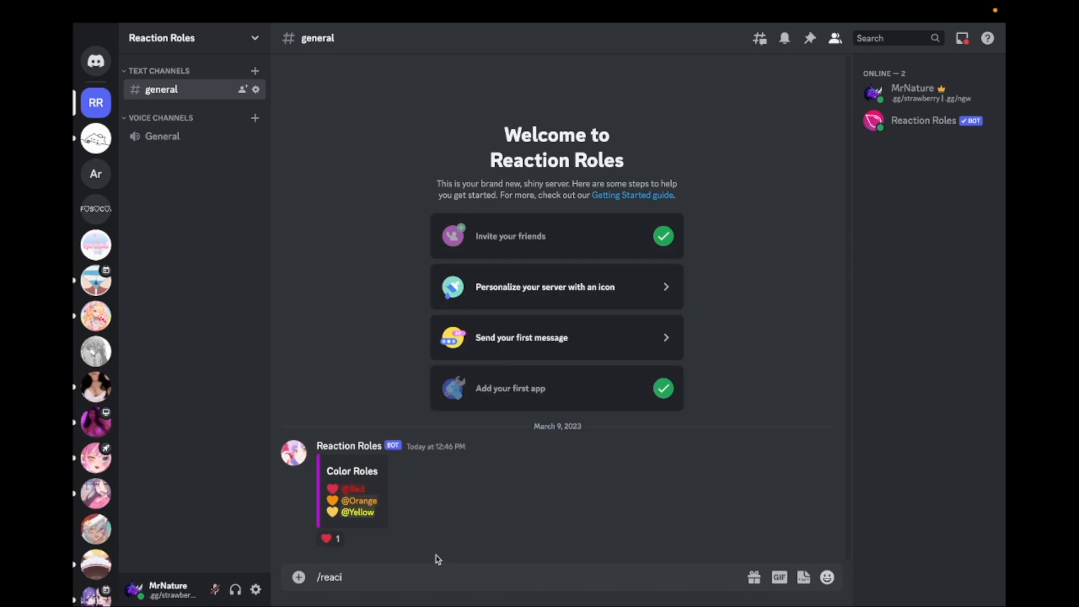
{"action": "type", "text": "https://discord.com/channels/1083351508269137932/1083353558201679933/1083355144802017340 role @Orange emoji 🧡 type"}
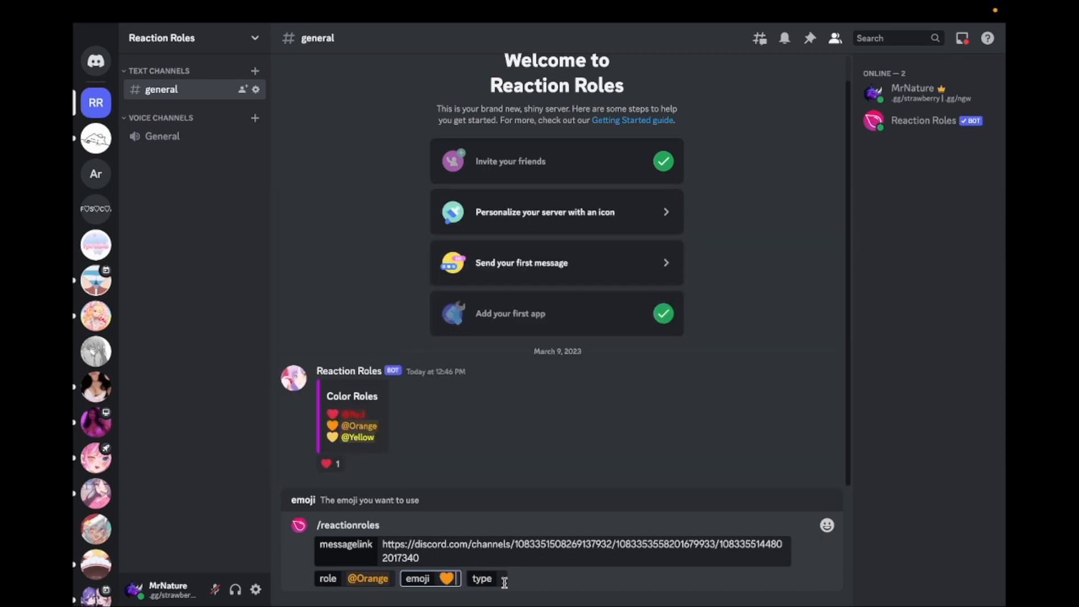
{"action": "key", "text": "Enter"}
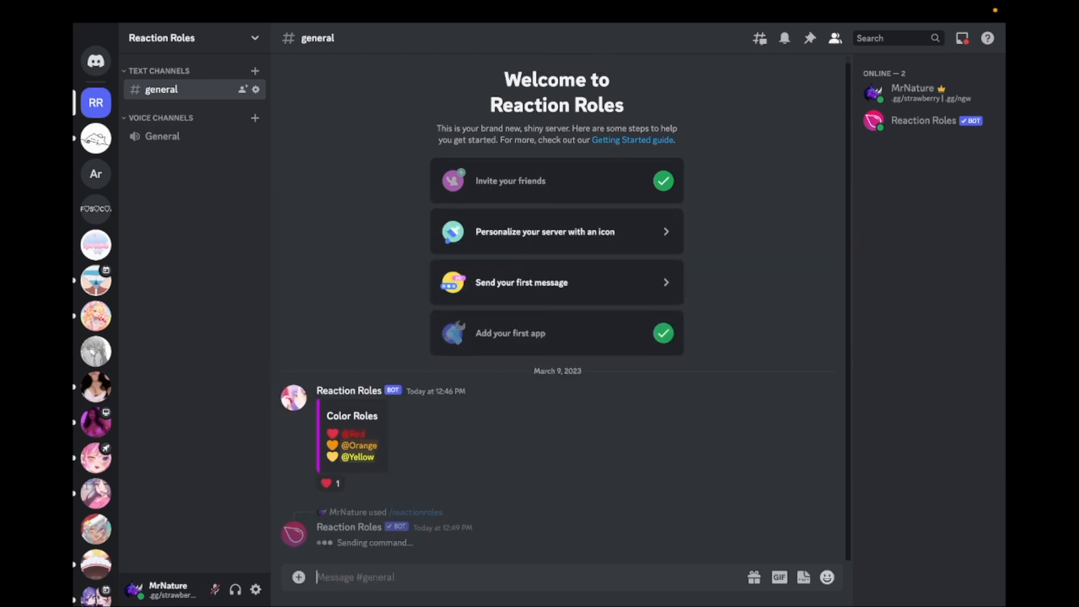
{"action": "type", "text": "/react"}
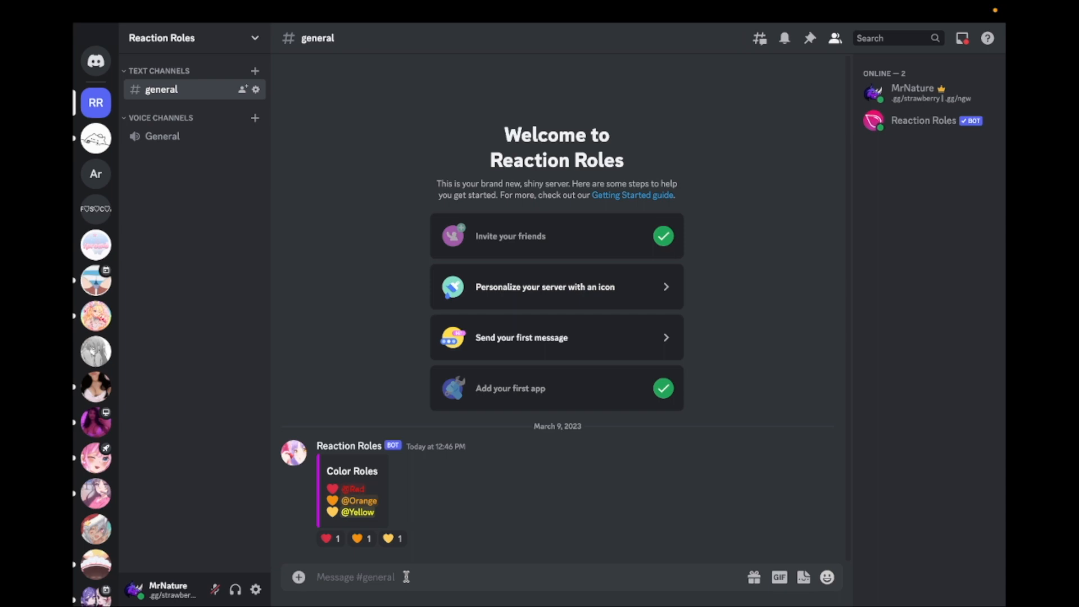
{"action": "mouse_move", "coordinate": [908, 93]}
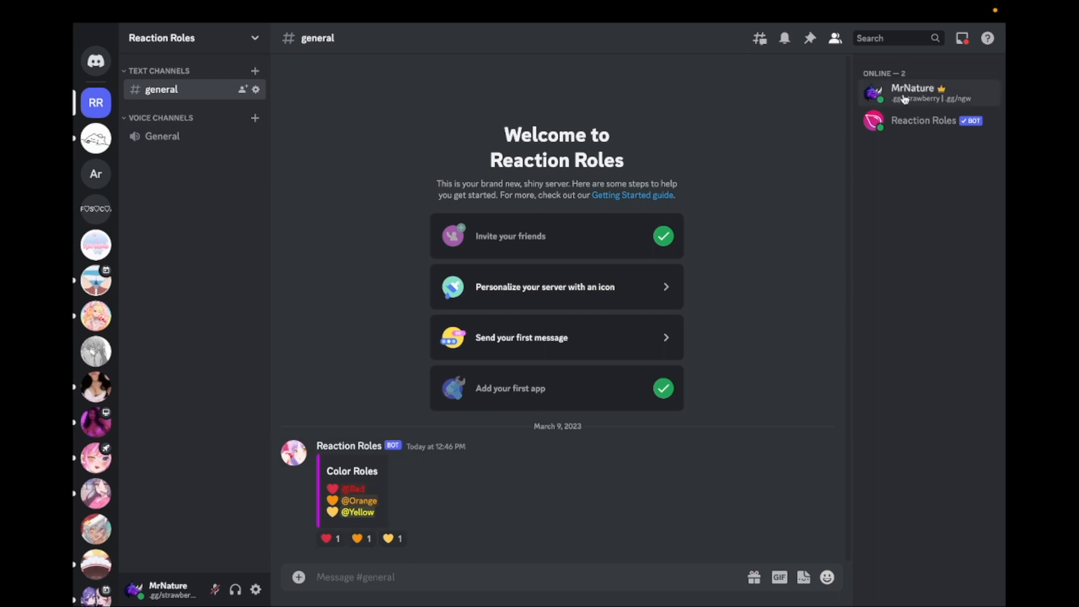
{"action": "left_click", "coordinate": [914, 88]}
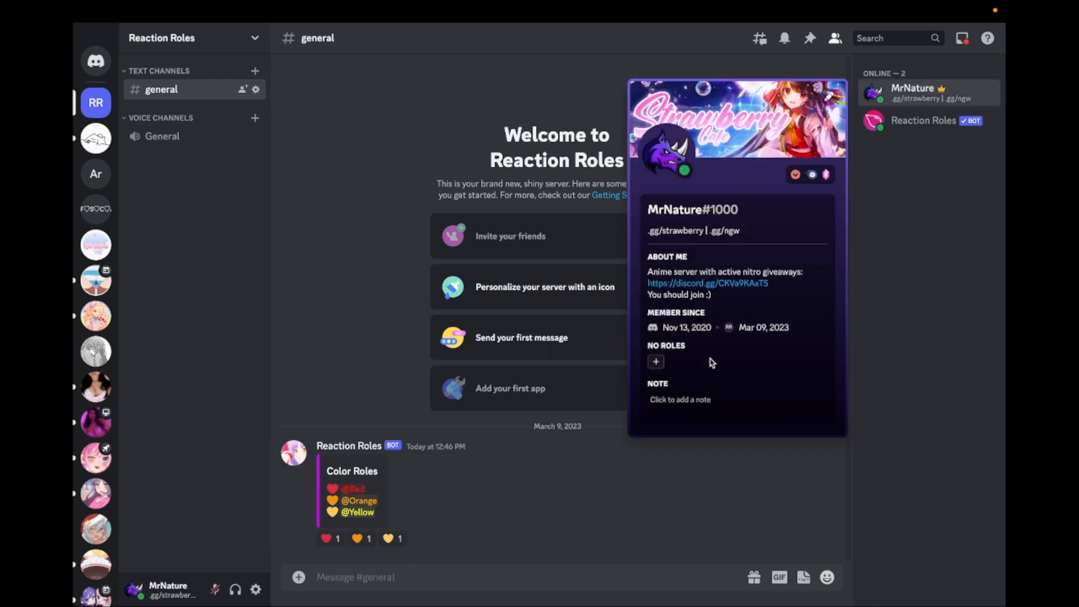
{"action": "mouse_move", "coordinate": [457, 565]}
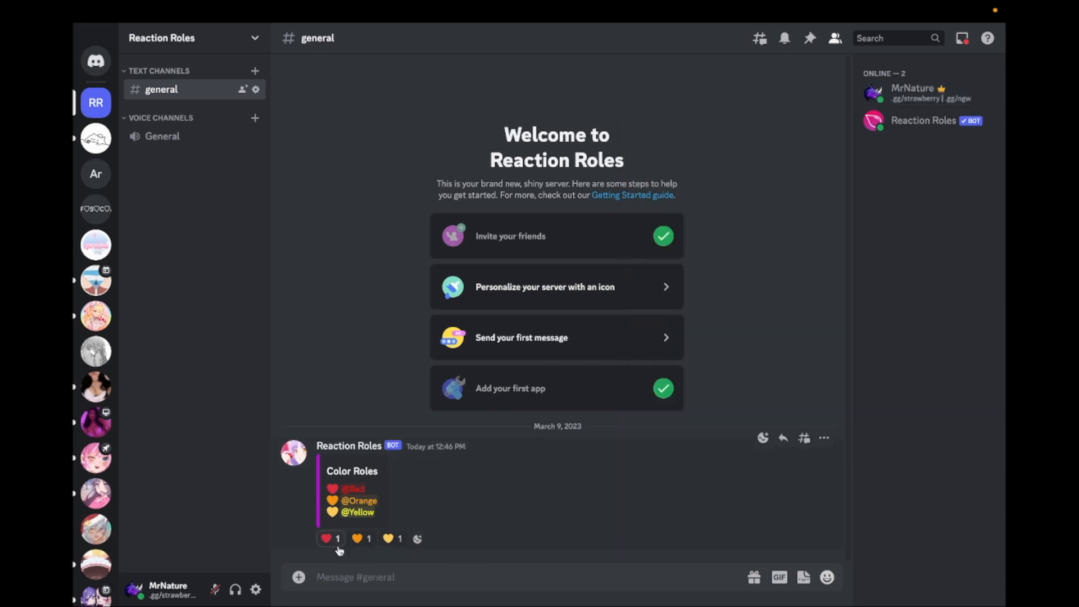
{"action": "left_click", "coordinate": [328, 539]}
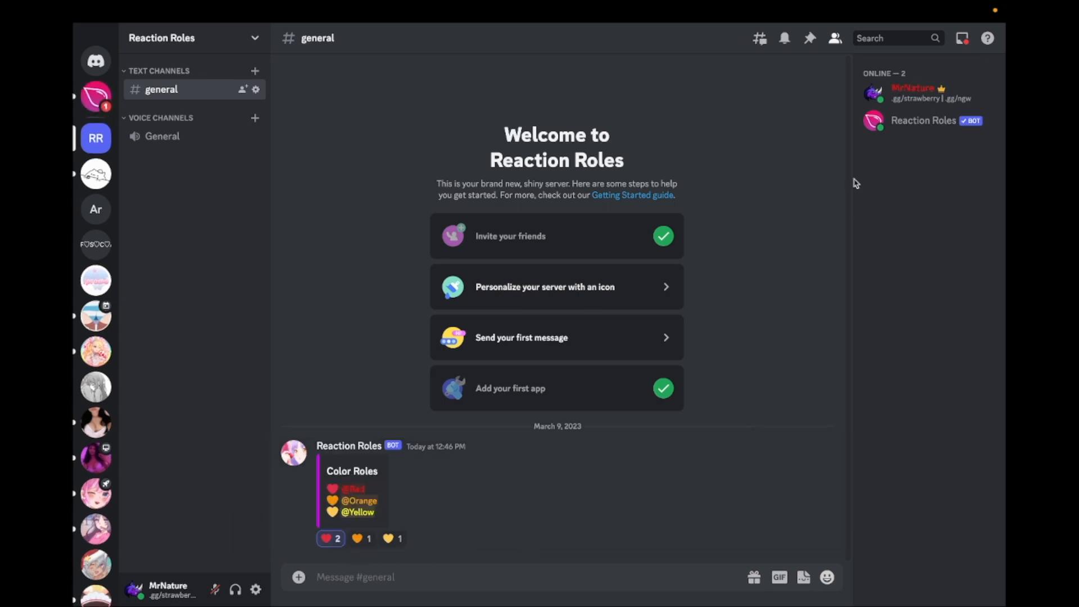
{"action": "left_click", "coordinate": [914, 88]}
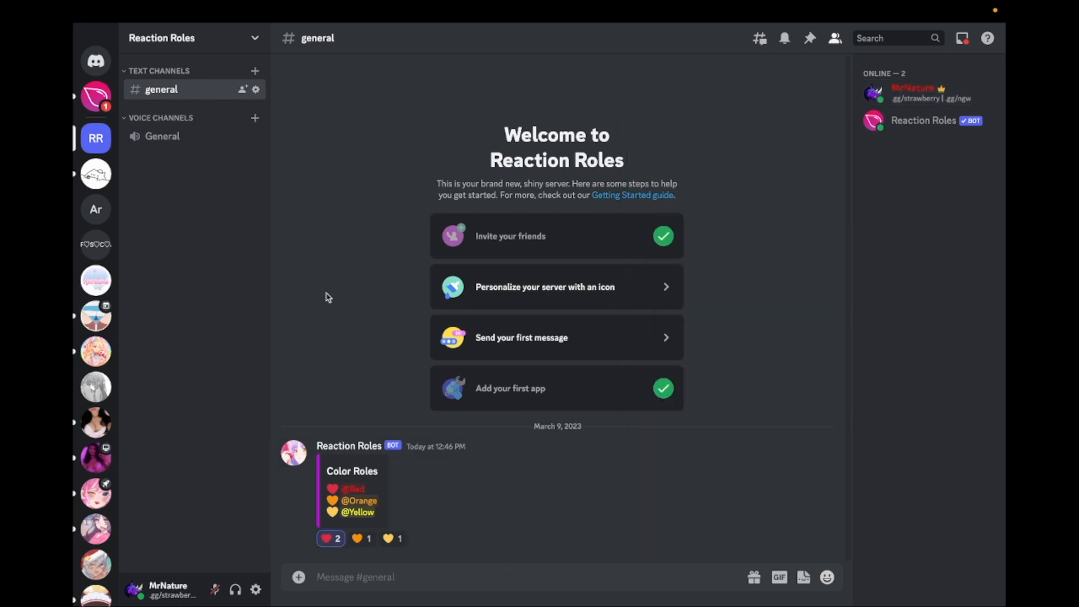
{"action": "mouse_move", "coordinate": [96, 96]}
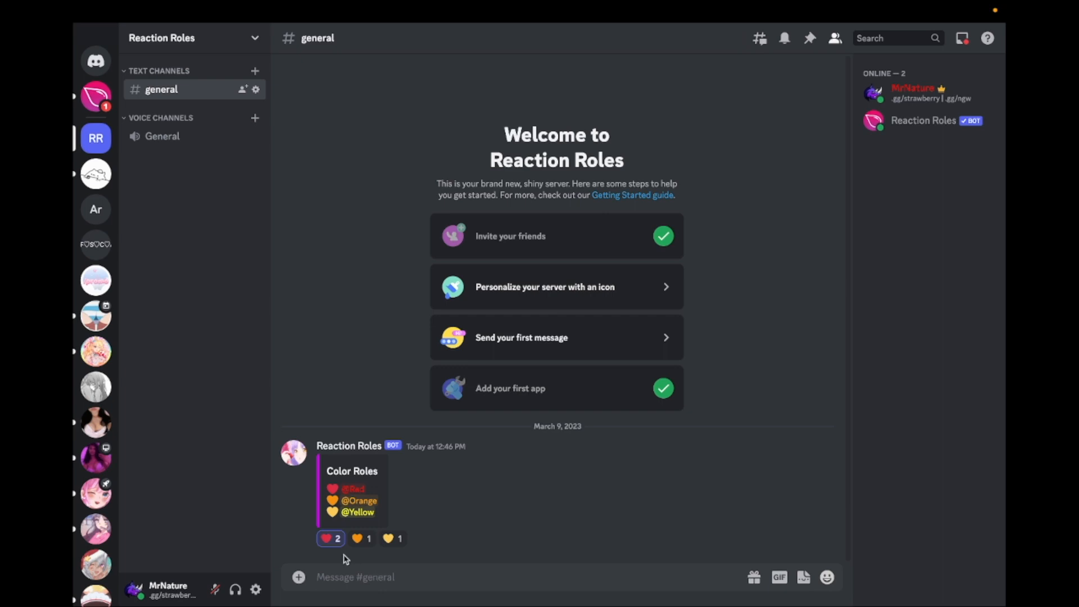
{"action": "left_click", "coordinate": [330, 538]}
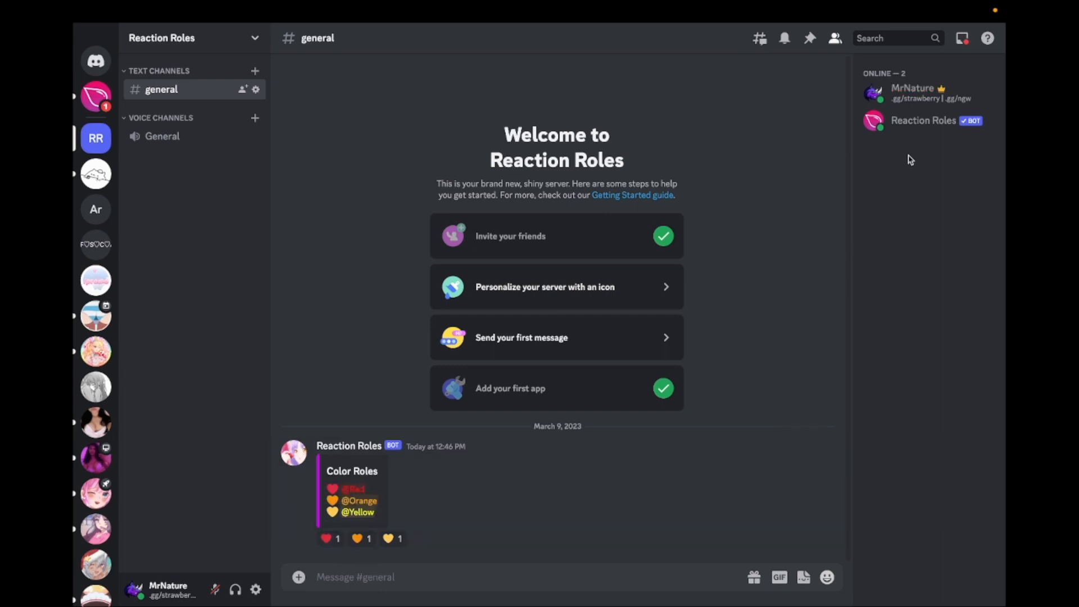
{"action": "left_click", "coordinate": [916, 93]}
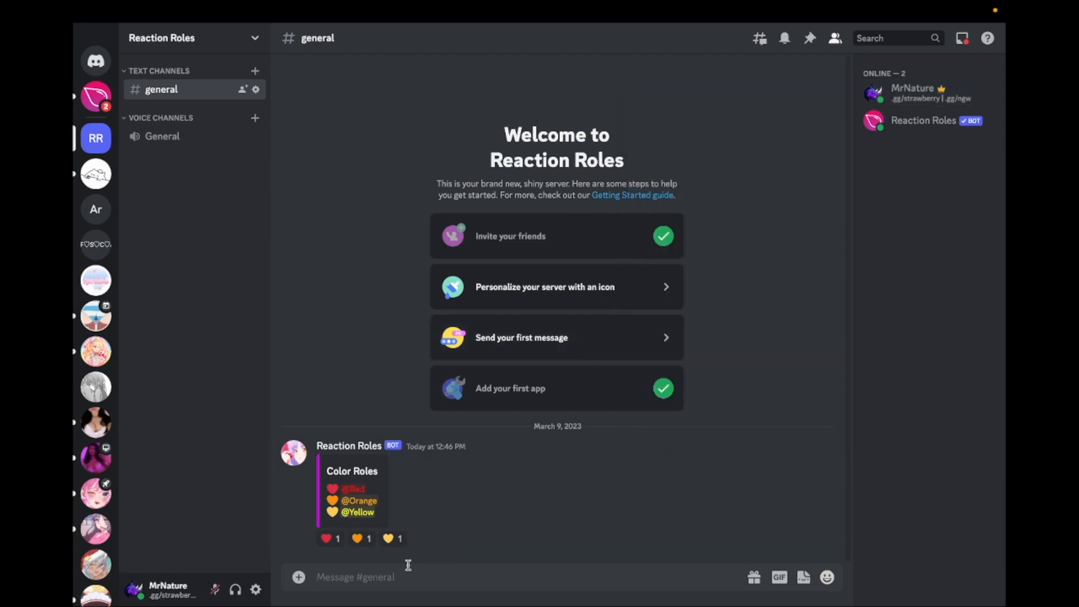
{"action": "left_click", "coordinate": [361, 539]}
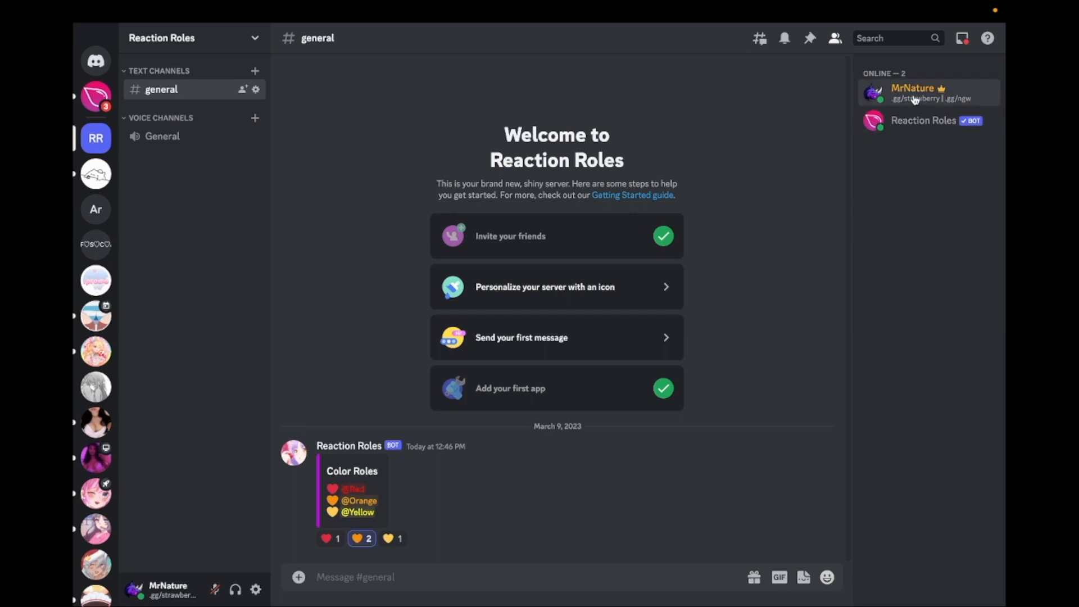
{"action": "left_click", "coordinate": [913, 93]}
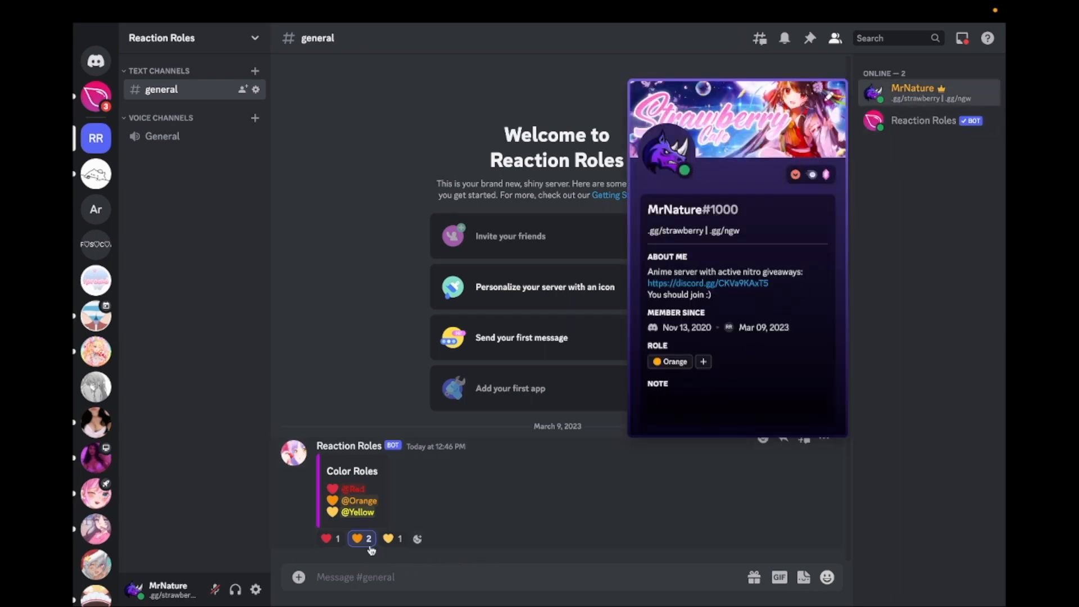
{"action": "left_click", "coordinate": [361, 539]}
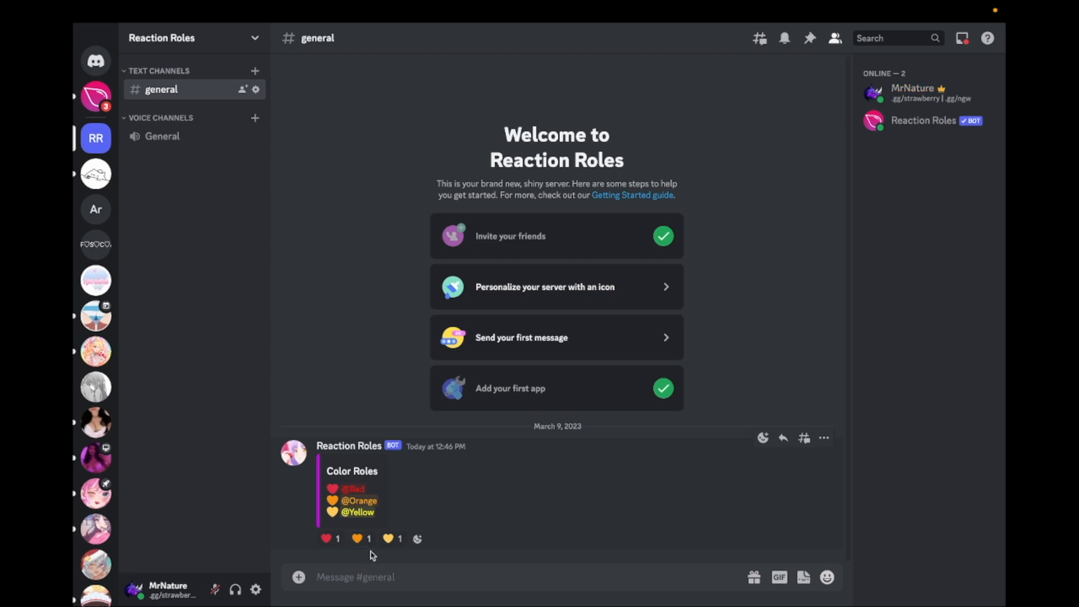